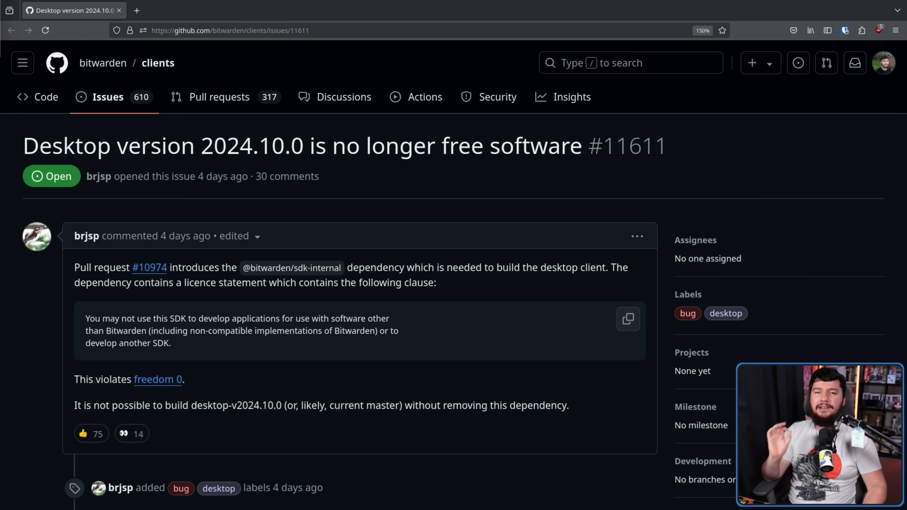
mouse_move(194, 284)
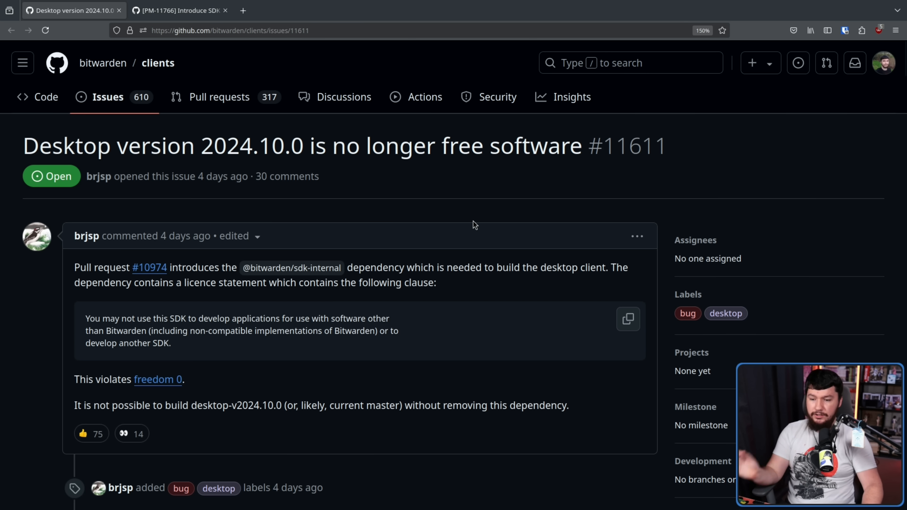
Step: View the clients package.json sdk-internal dependency, then return to the desktop free-software issue
click(180, 9)
text(sdk)
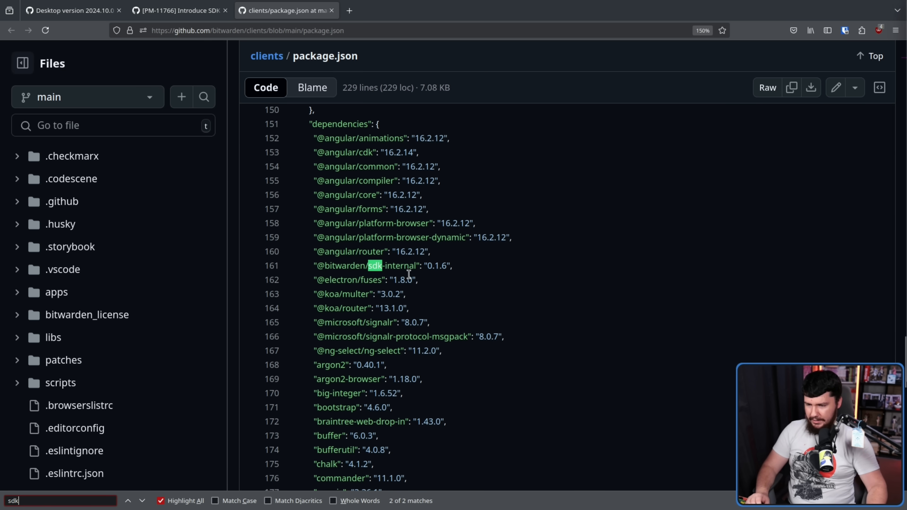
mouse_move(431, 267)
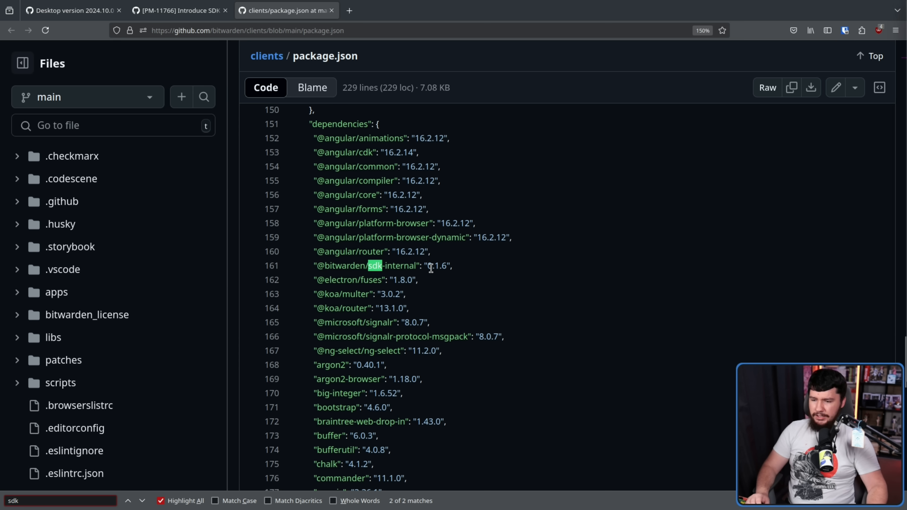
click(69, 10)
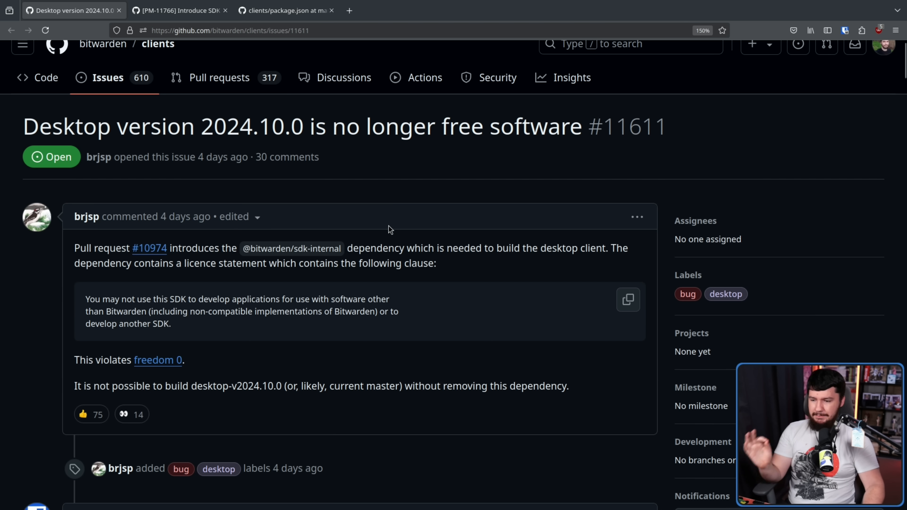
mouse_move(369, 245)
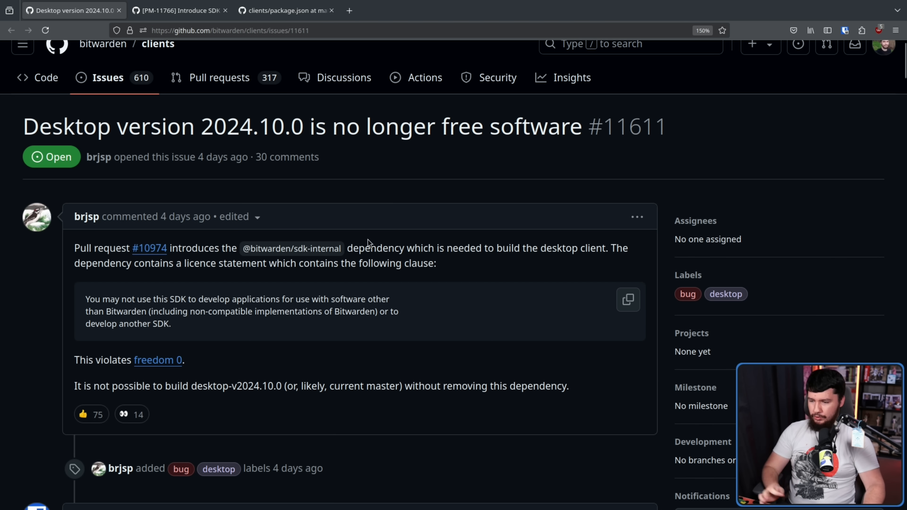
mouse_move(243, 254)
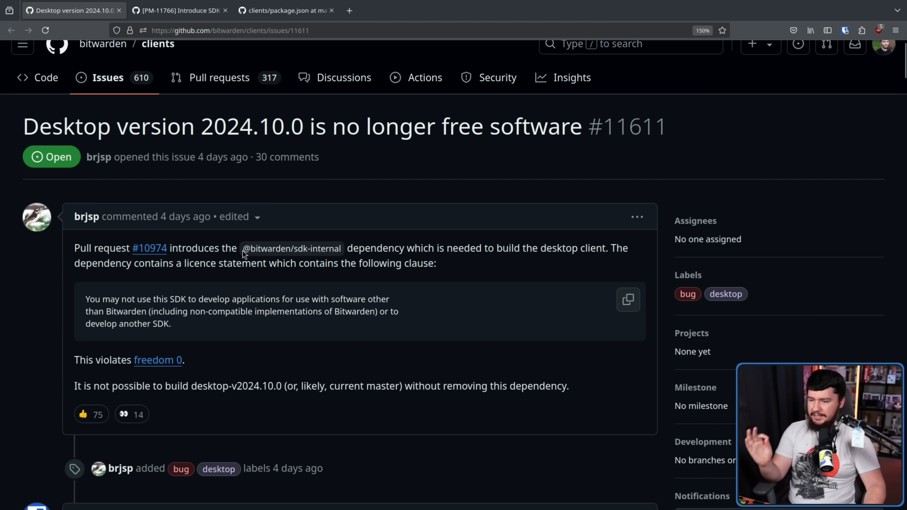
mouse_move(242, 248)
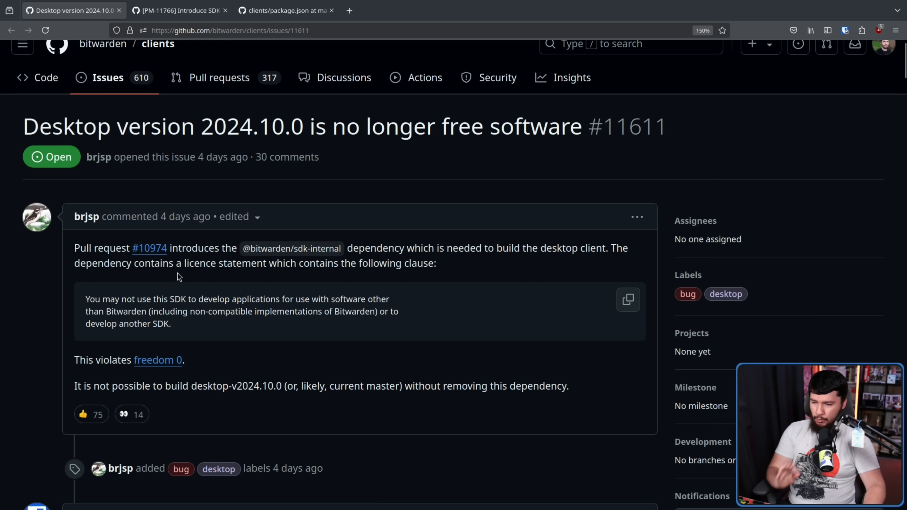
mouse_move(180, 256)
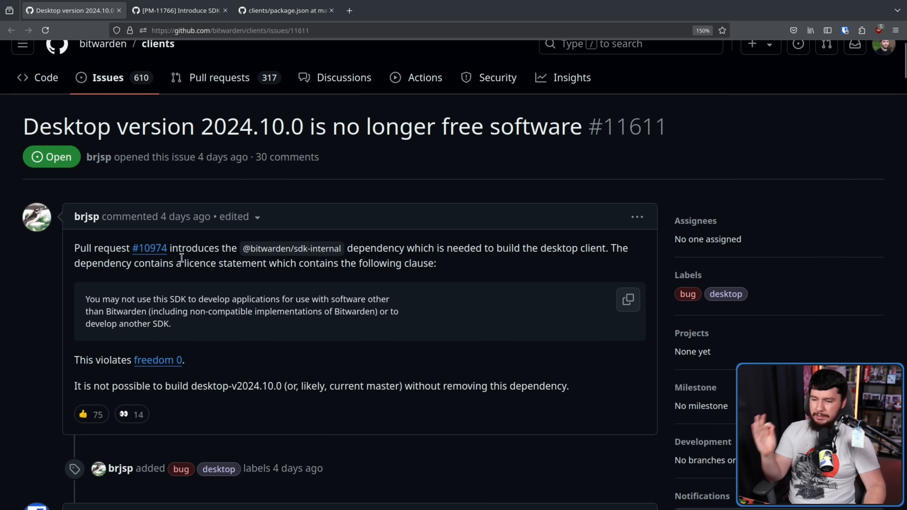
mouse_move(185, 252)
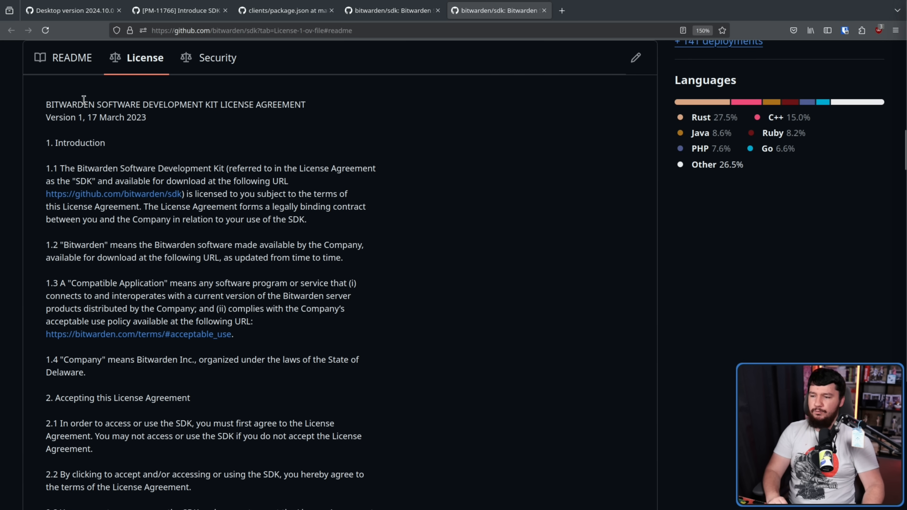
Step: Read the Bitwarden SDK license agreement down to clause 3.3 restricting use to Bitwarden software
drag(46, 104, 306, 103)
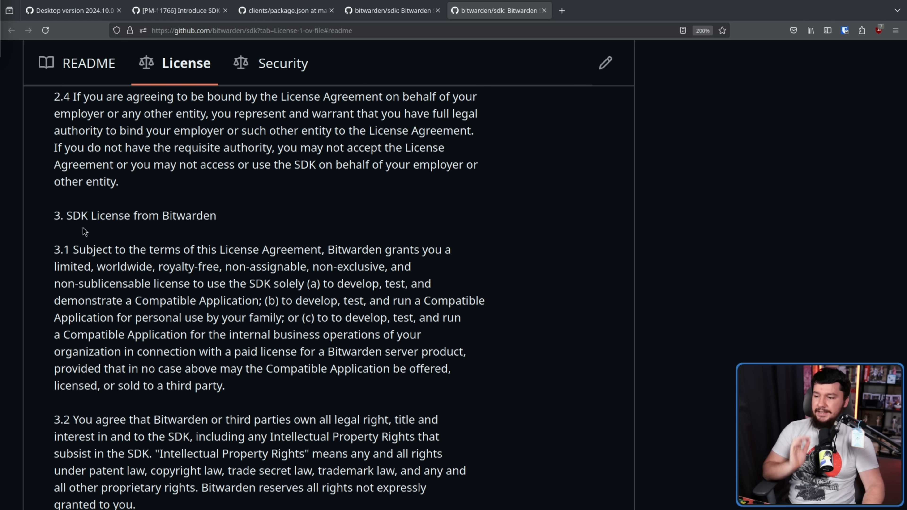
scroll(down, 3)
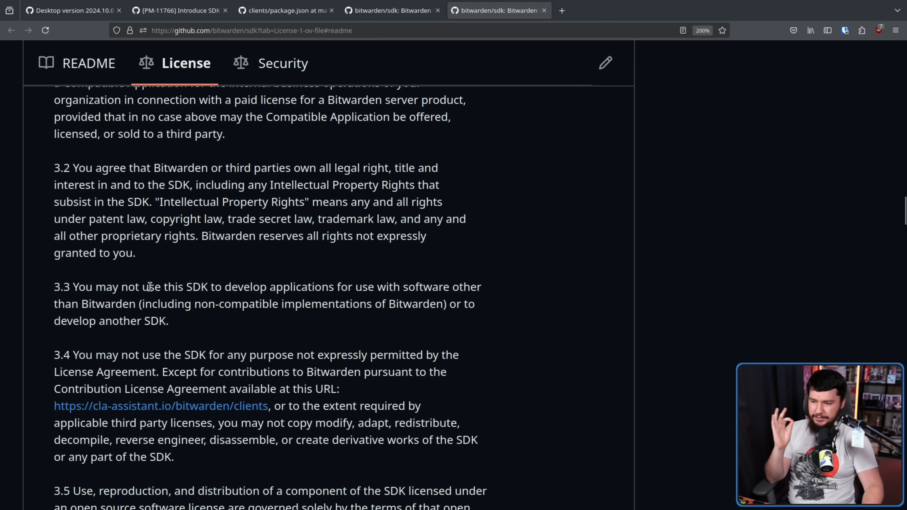
mouse_move(235, 281)
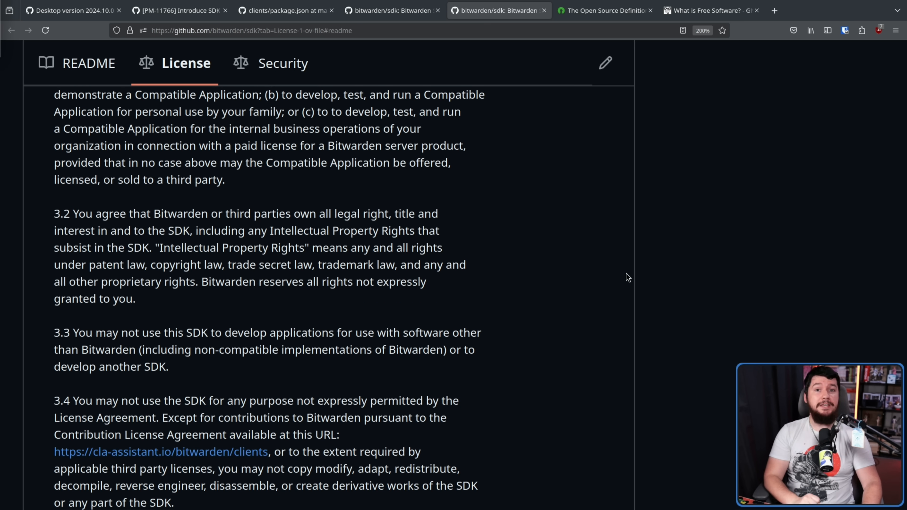
mouse_move(632, 172)
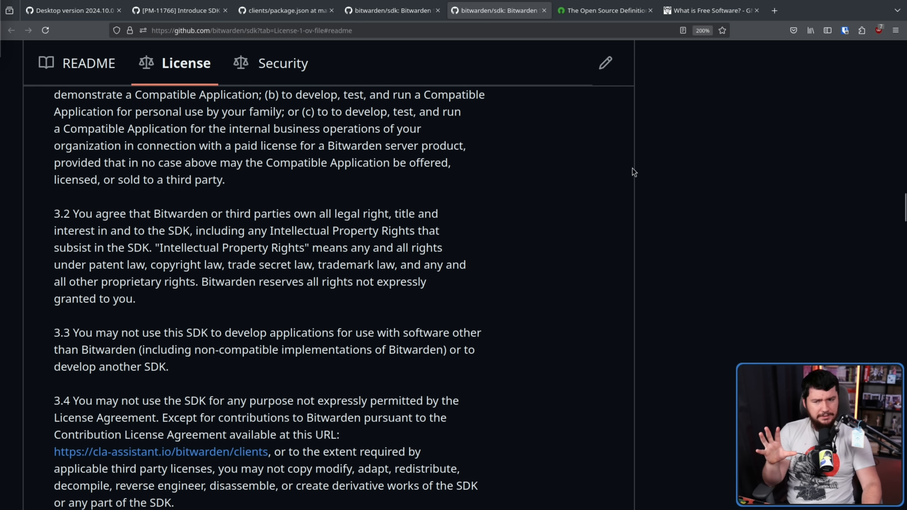
Step: View the Open Source Definition's criterion 6, then the GNU Free Software Definition's four freedoms
click(604, 10)
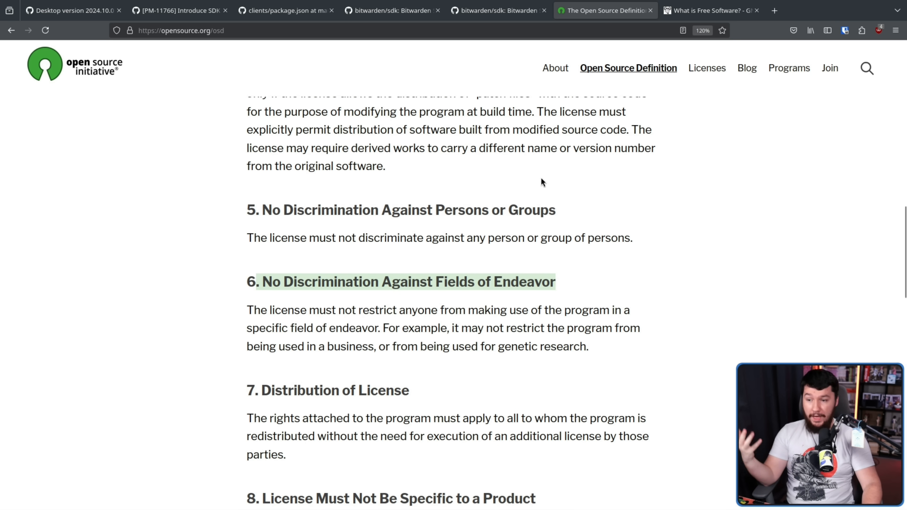
click(497, 11)
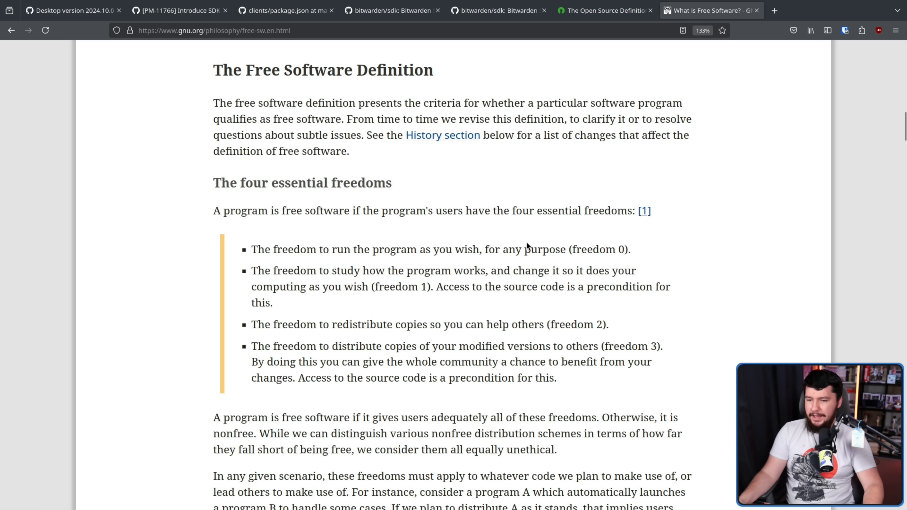
mouse_move(620, 244)
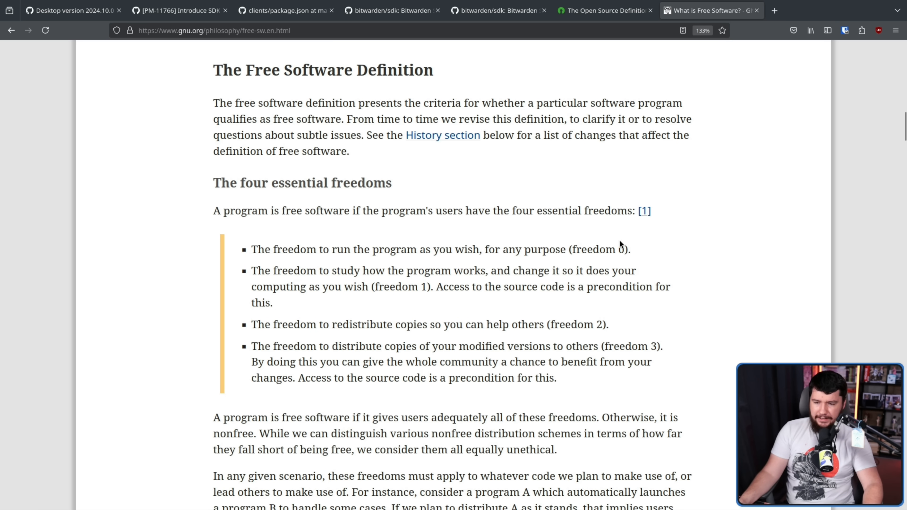
mouse_move(328, 249)
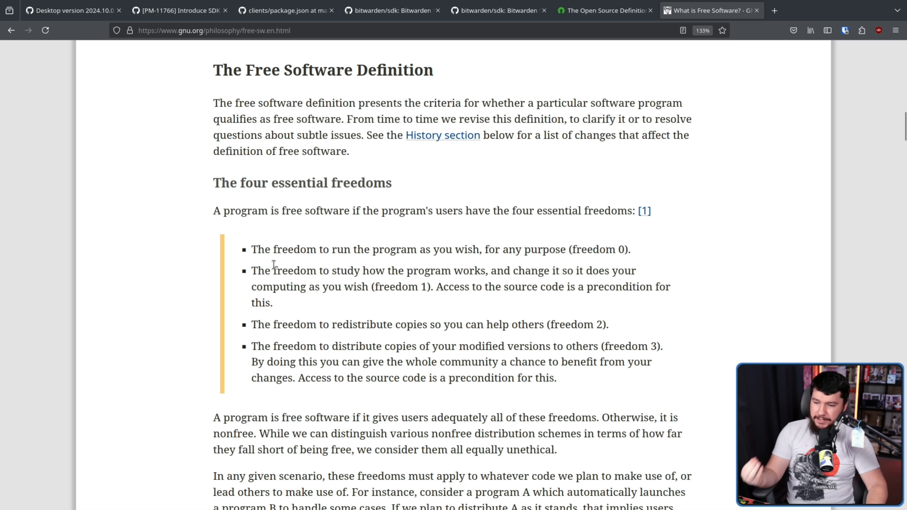
mouse_move(524, 283)
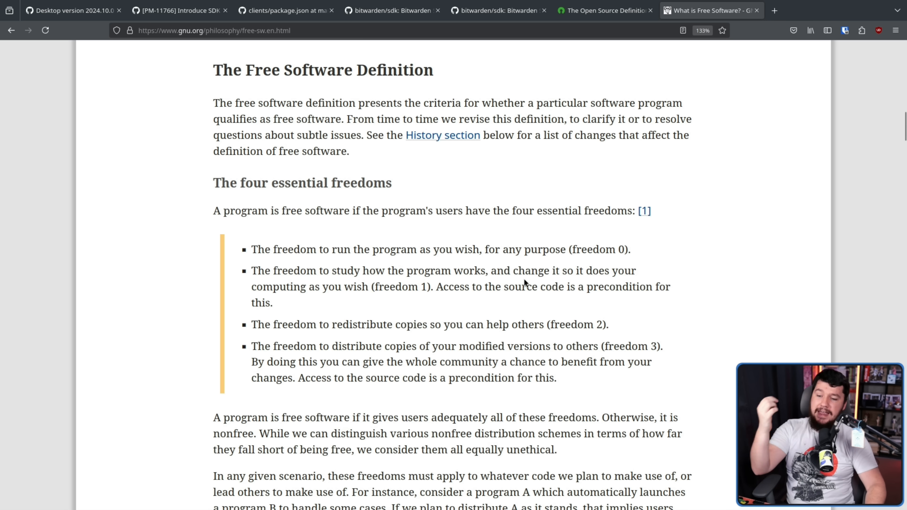
Step: Select freedom 1's phrase about changing the program, then return to the SDK license clauses 3.2-3.4
drag(513, 270, 367, 286)
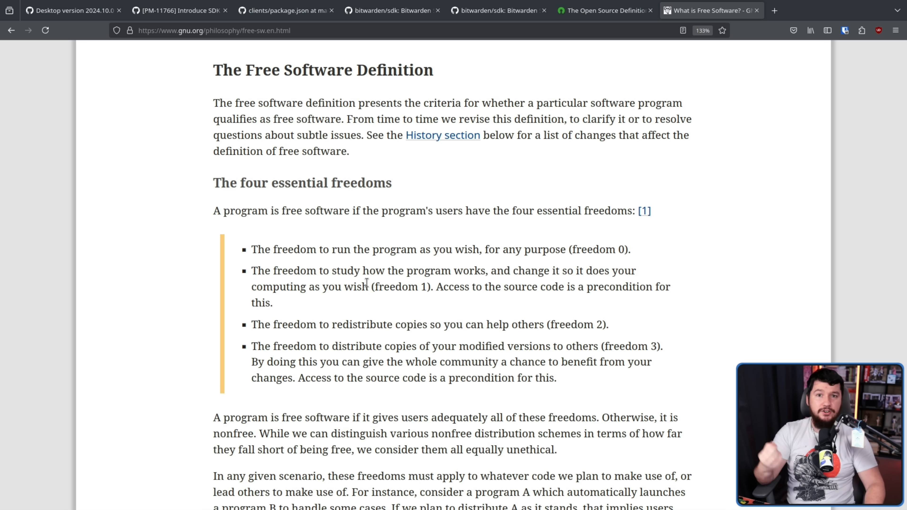
drag(494, 270, 367, 287)
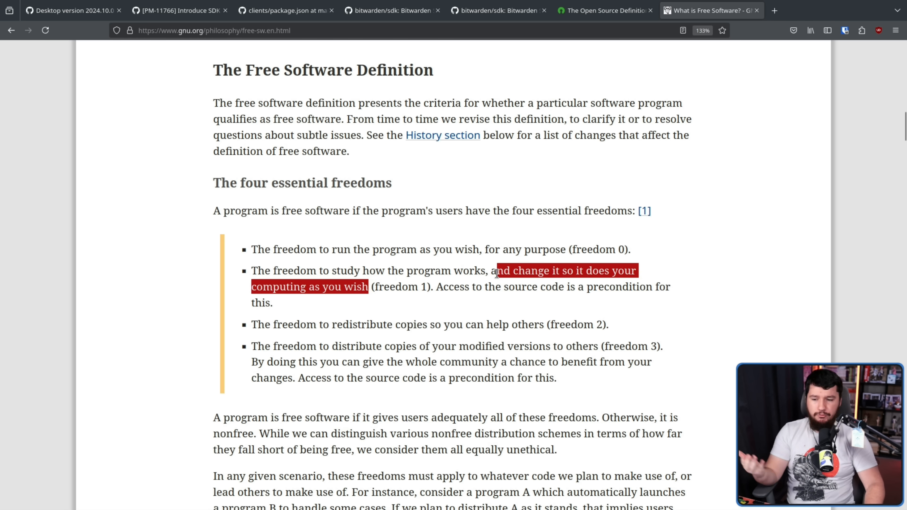
click(497, 10)
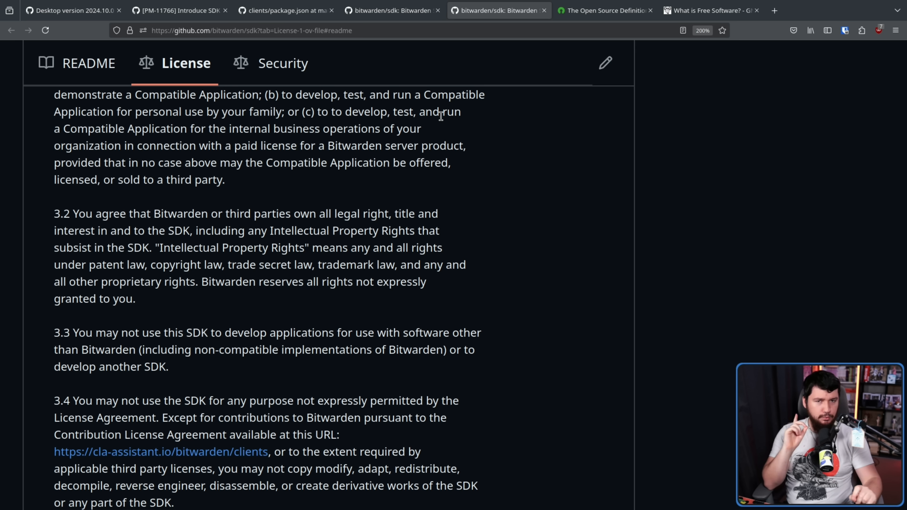
Step: Return to the free-software issue and read through the build-error log and later comments
click(69, 11)
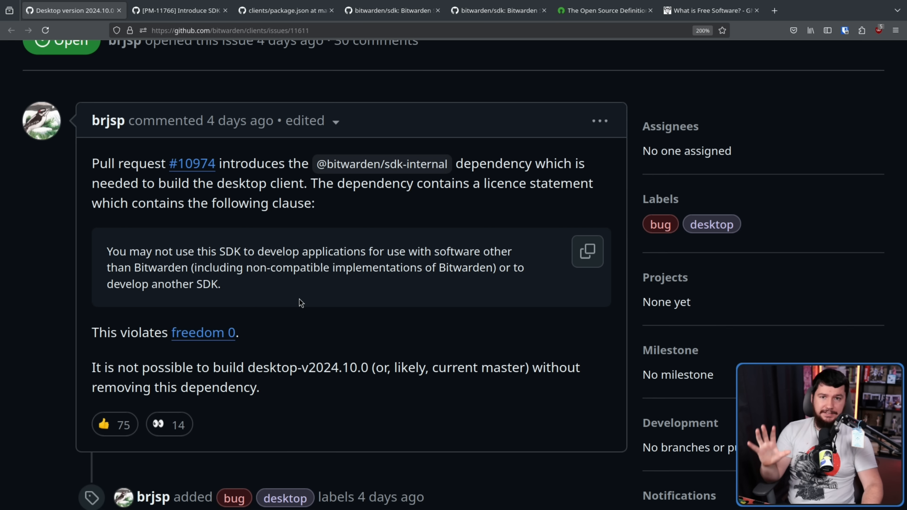
mouse_move(334, 294)
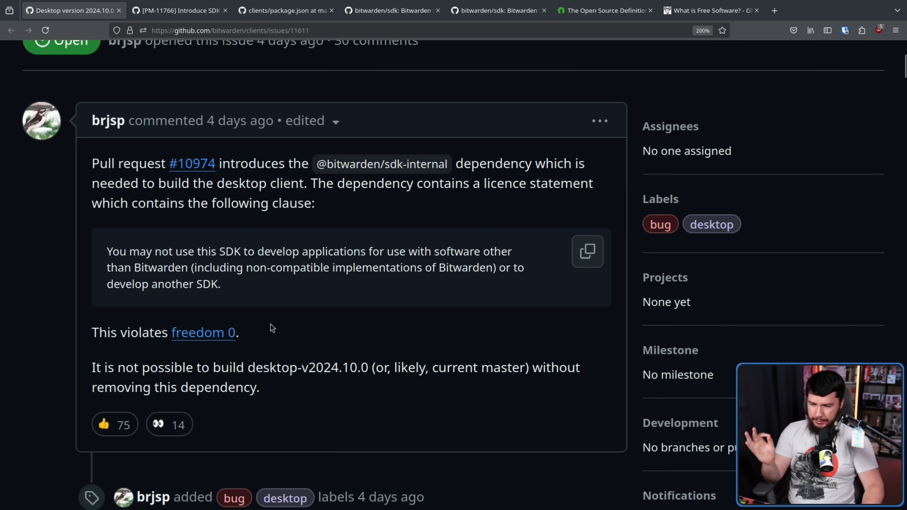
mouse_move(277, 321)
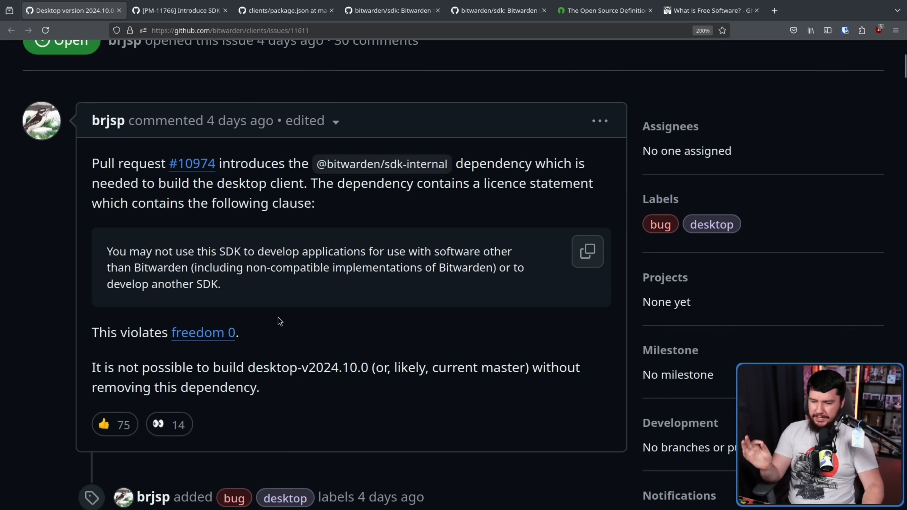
mouse_move(443, 283)
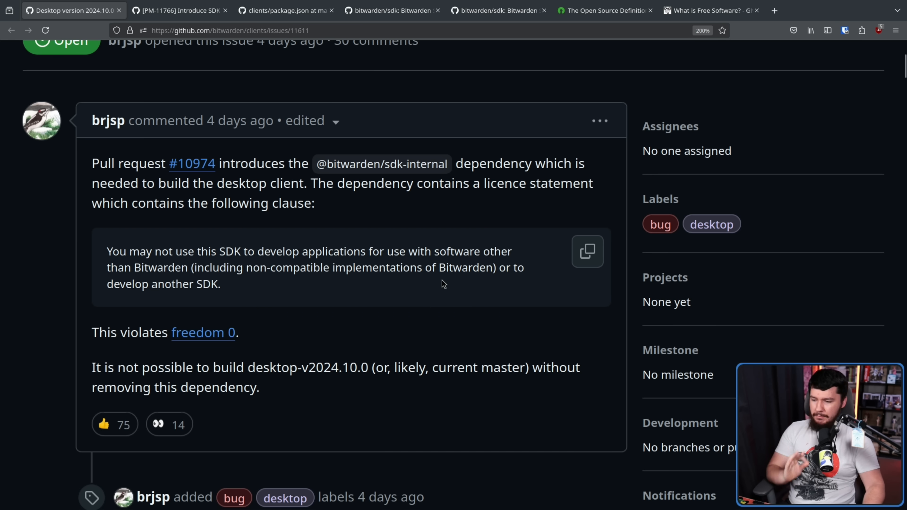
mouse_move(445, 259)
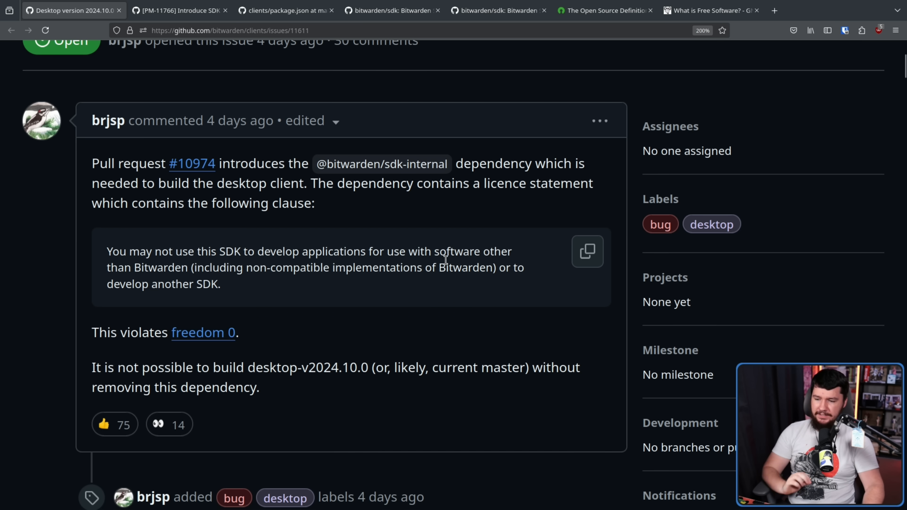
scroll(down, 3)
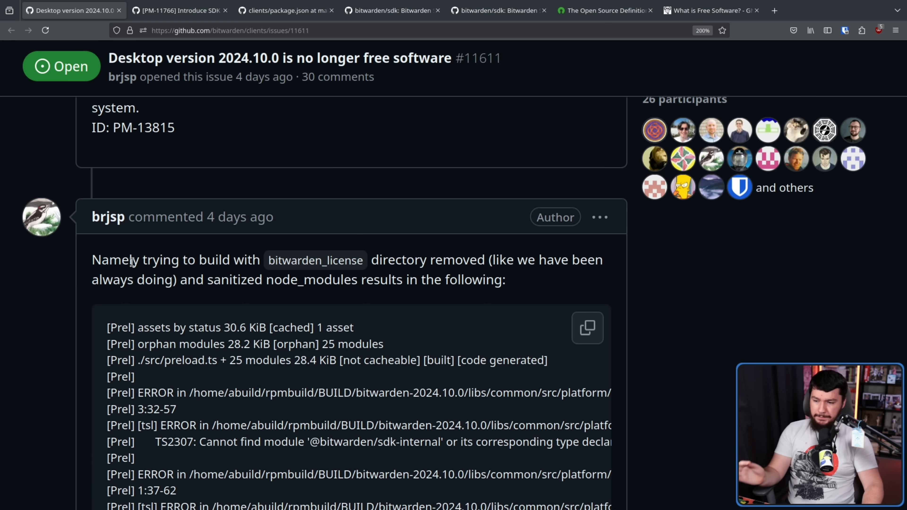
mouse_move(194, 253)
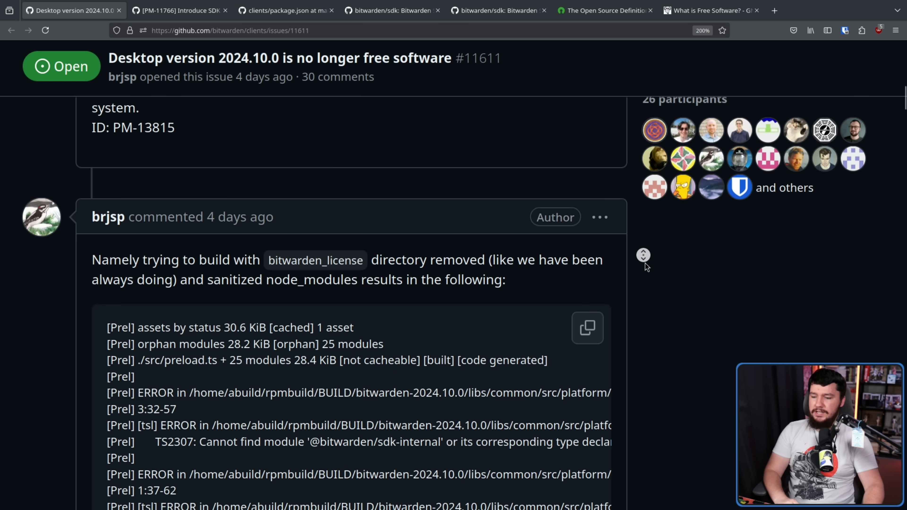
scroll(down, 3)
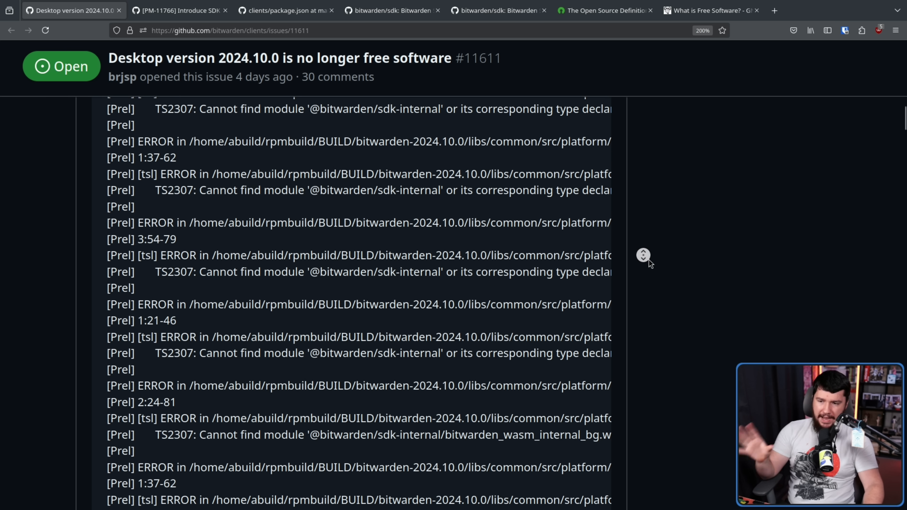
scroll(down, 3)
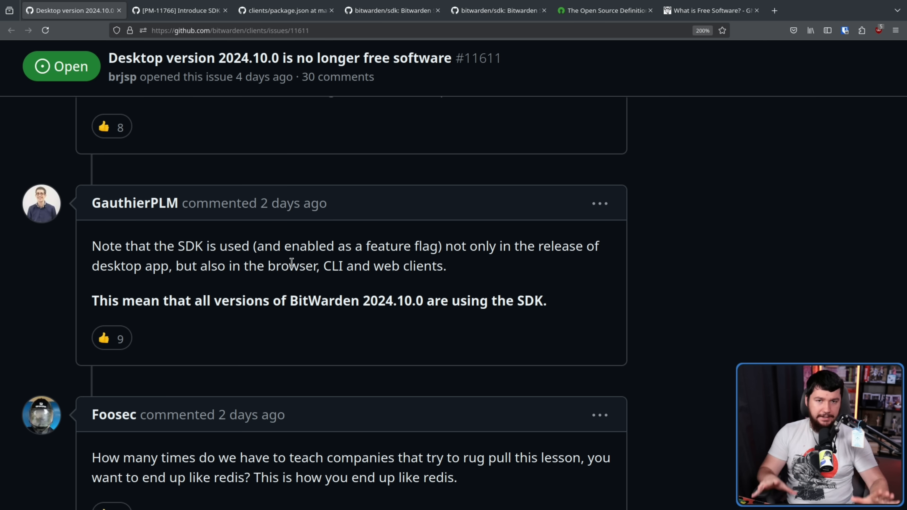
scroll(up, 3)
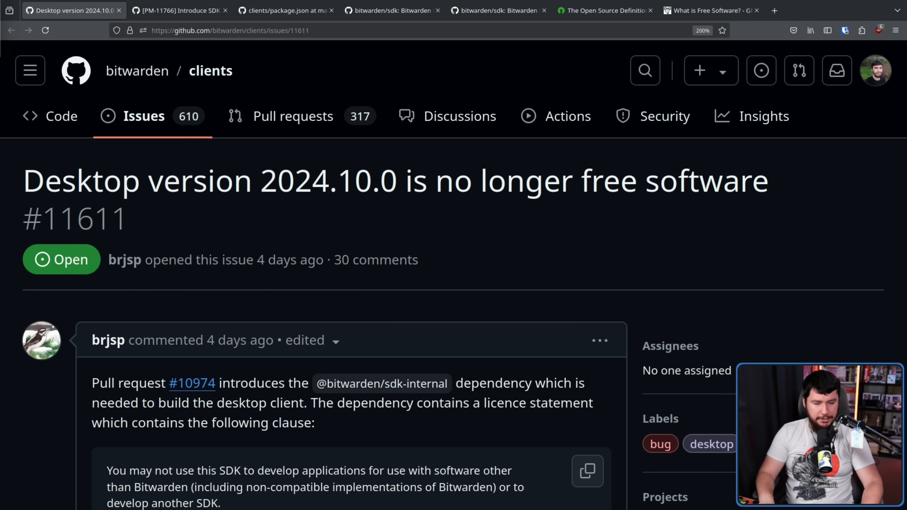
click(816, 10)
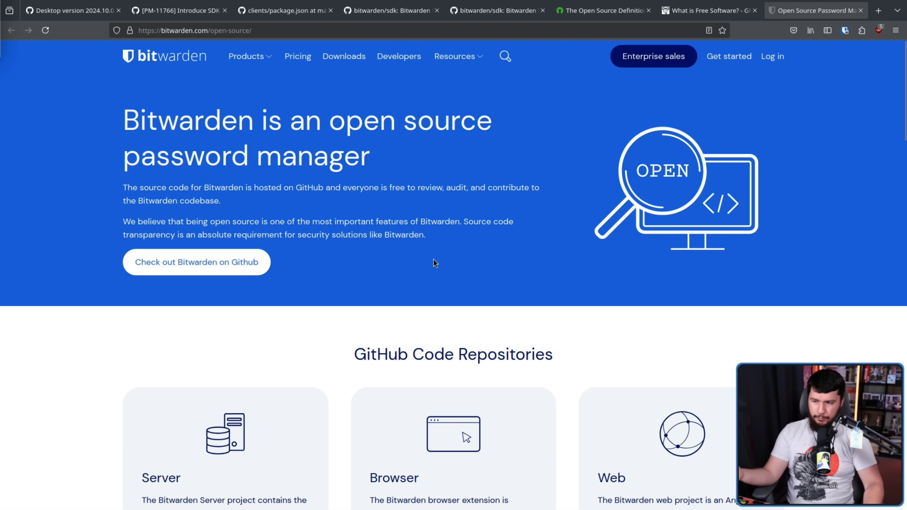
mouse_move(440, 257)
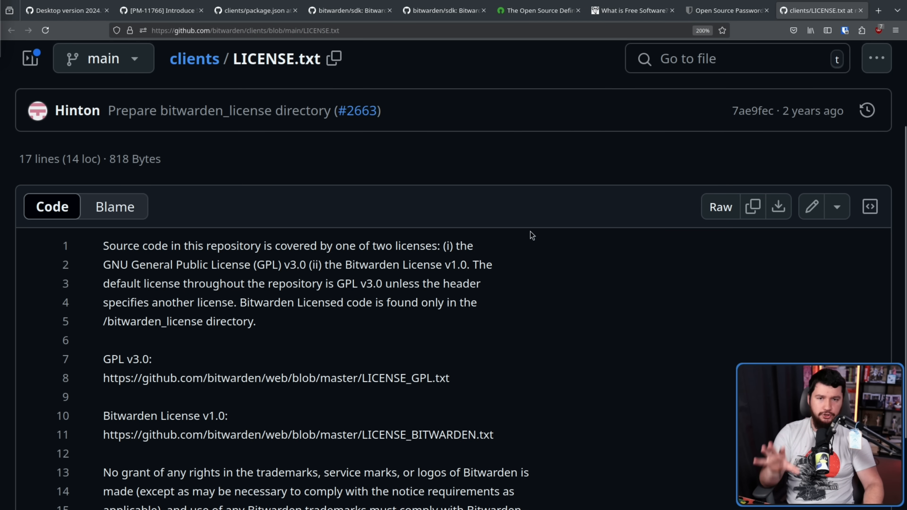
Step: Read all 17 lines of clients LICENSE.txt down to the Bitwarden trademark guidelines clause
scroll(down, 3)
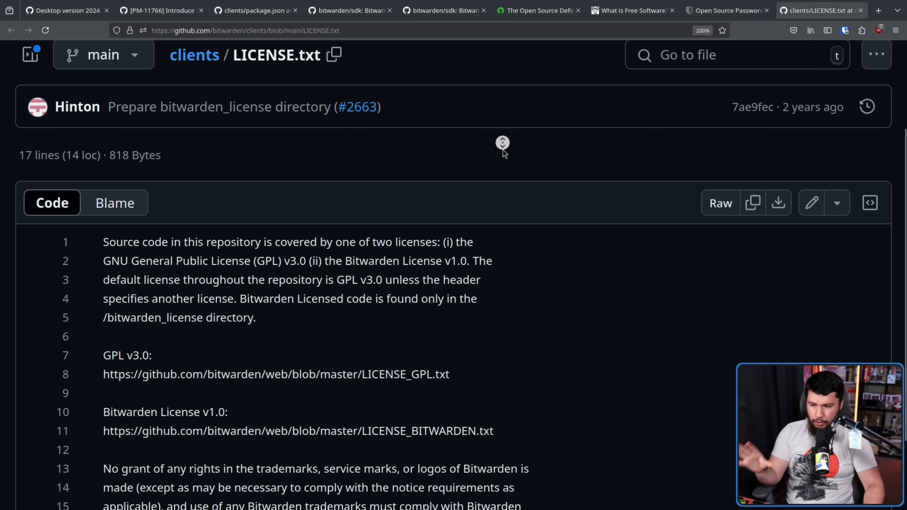
scroll(down, 3)
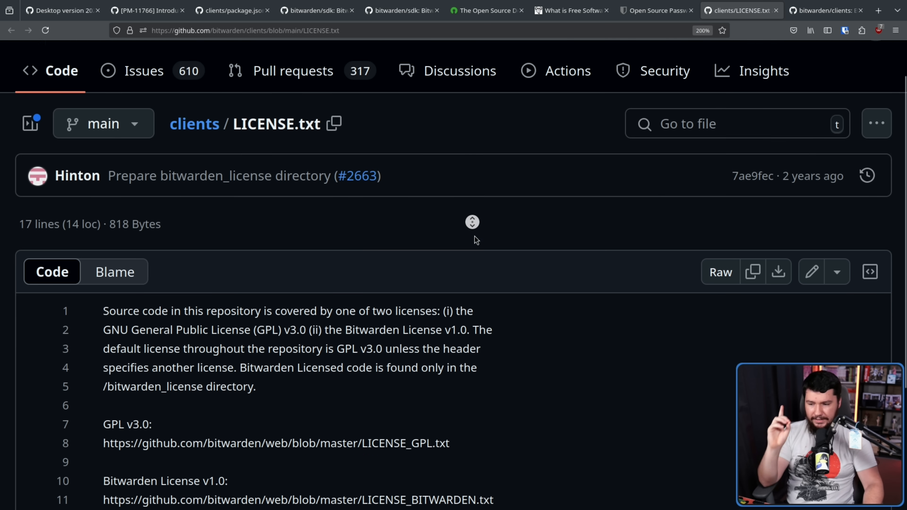
scroll(down, 3)
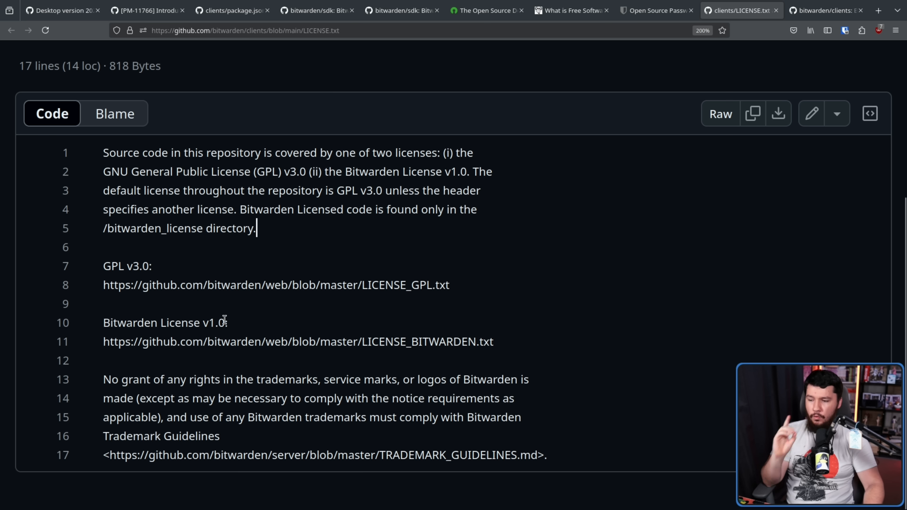
mouse_move(337, 322)
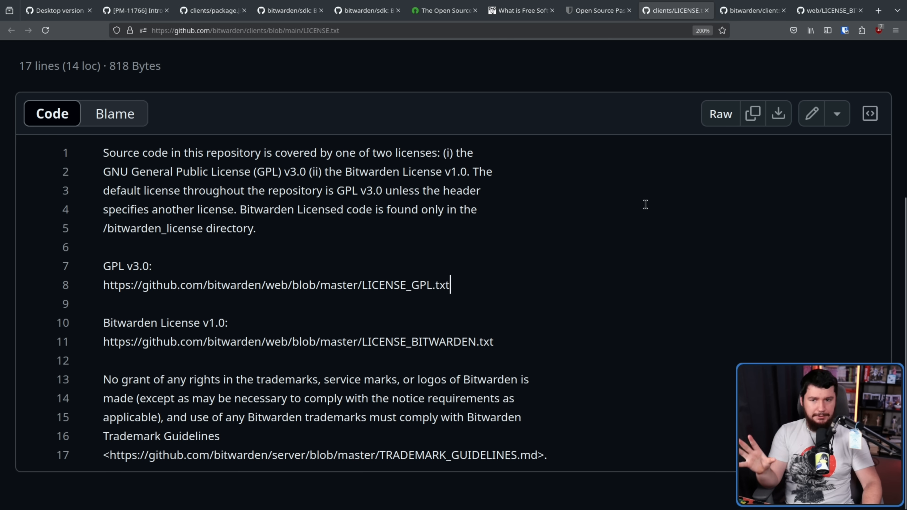
mouse_move(649, 188)
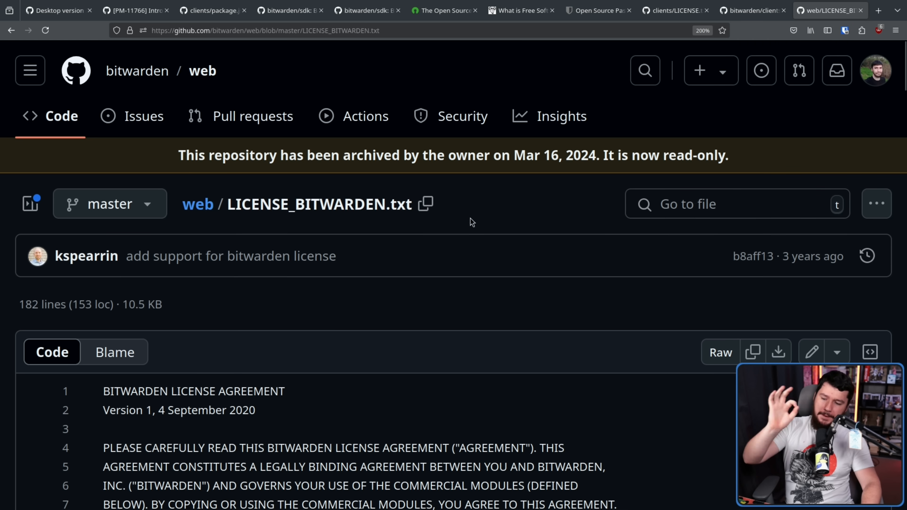
Step: Read web/LICENSE_BITWARDEN.txt, then view server/LICENSE.txt covering AGPL v3.0 and the Bitwarden License
scroll(down, 3)
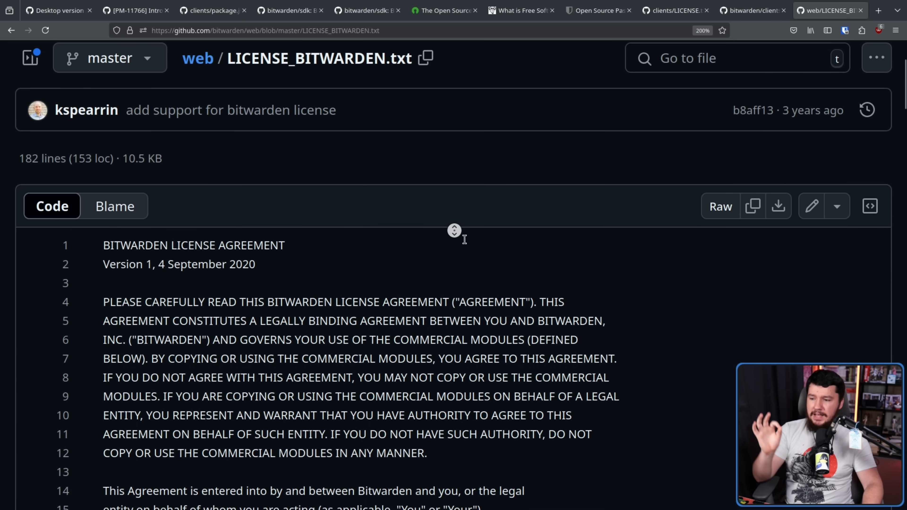
scroll(down, 3)
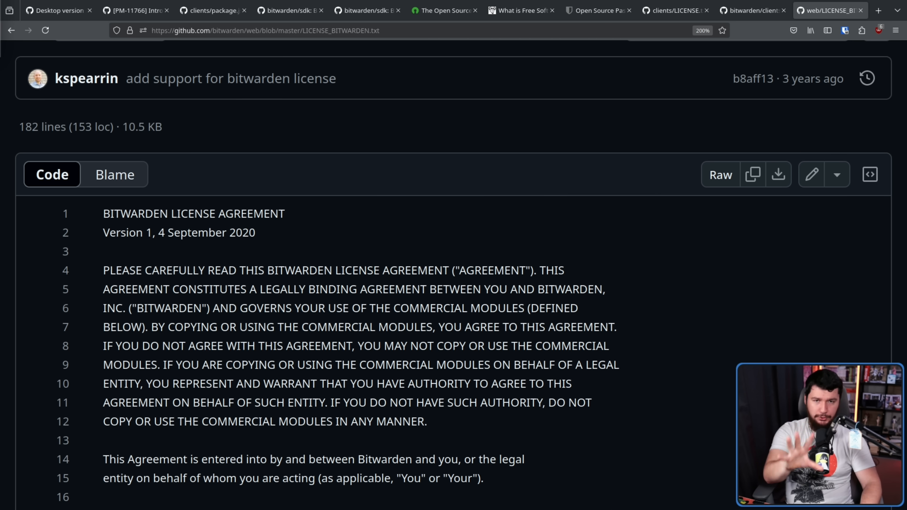
click(830, 10)
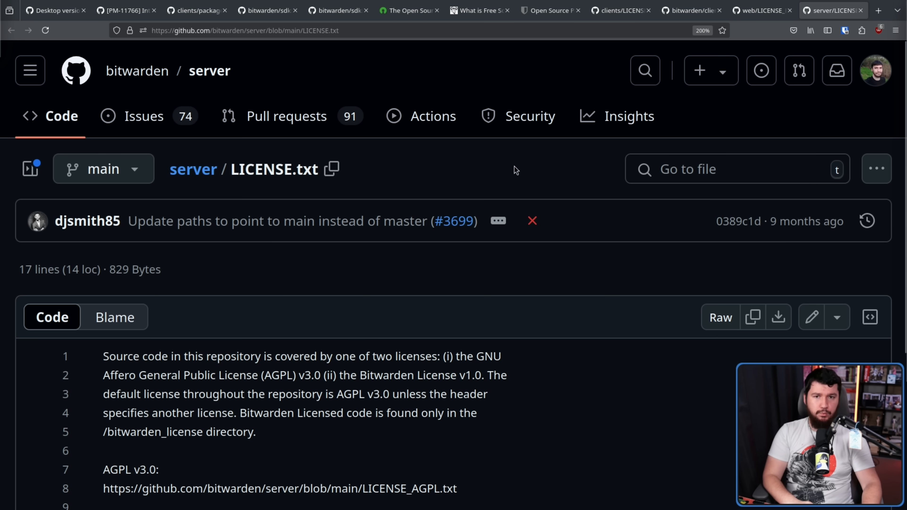
scroll(down, 3)
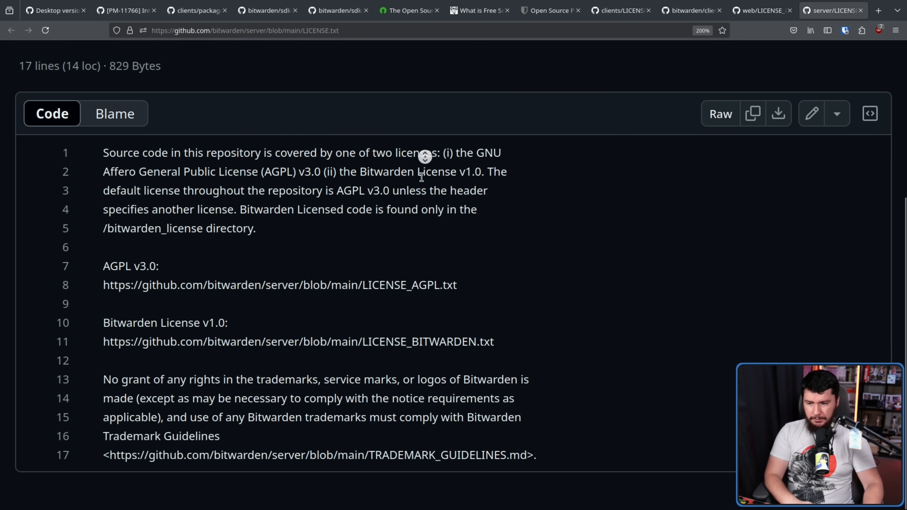
mouse_move(454, 134)
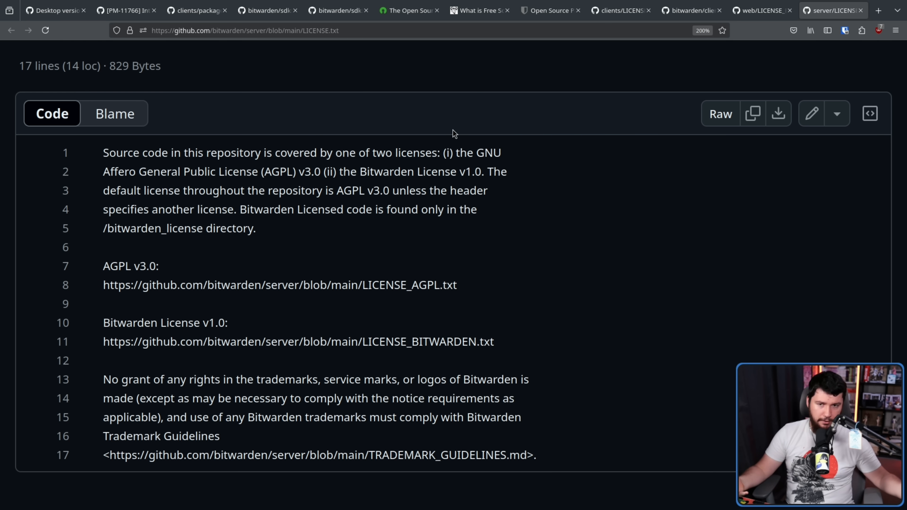
mouse_move(457, 144)
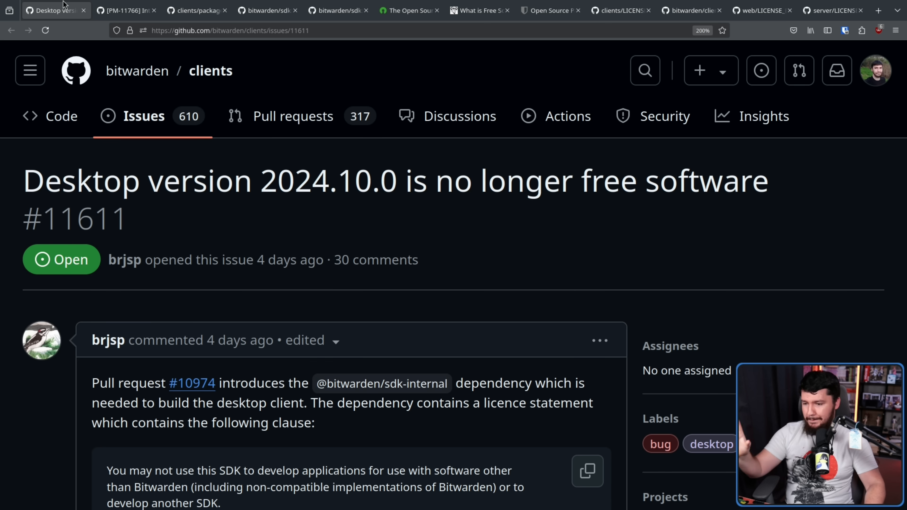
Step: Briefly revisit the desktop free-software issue, then return to the server license tabs
click(830, 10)
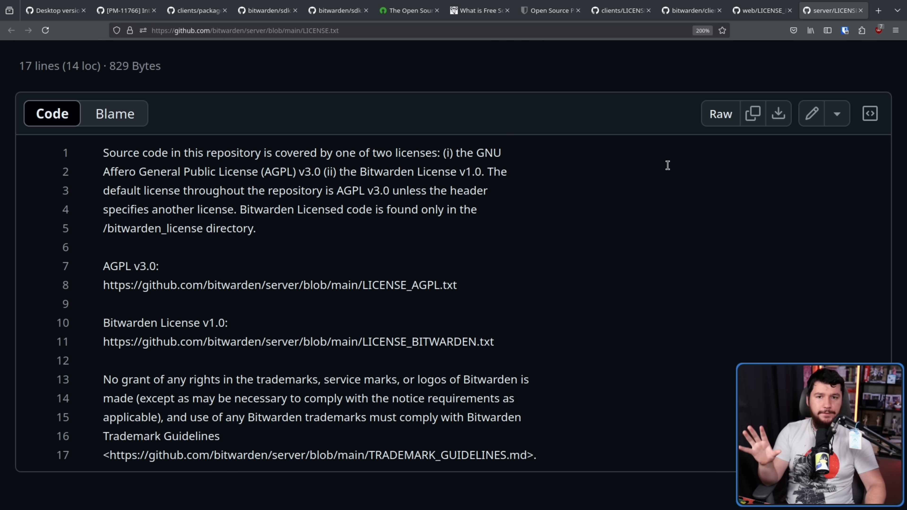
click(121, 10)
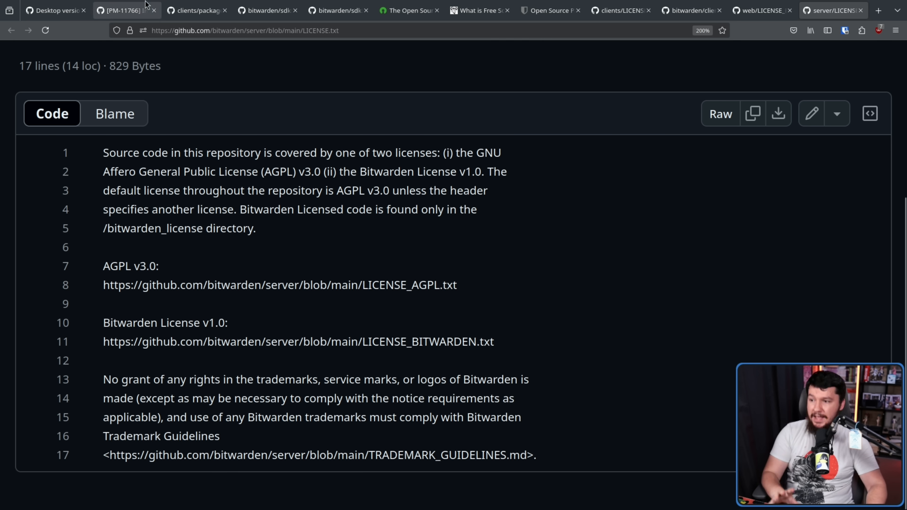
click(52, 10)
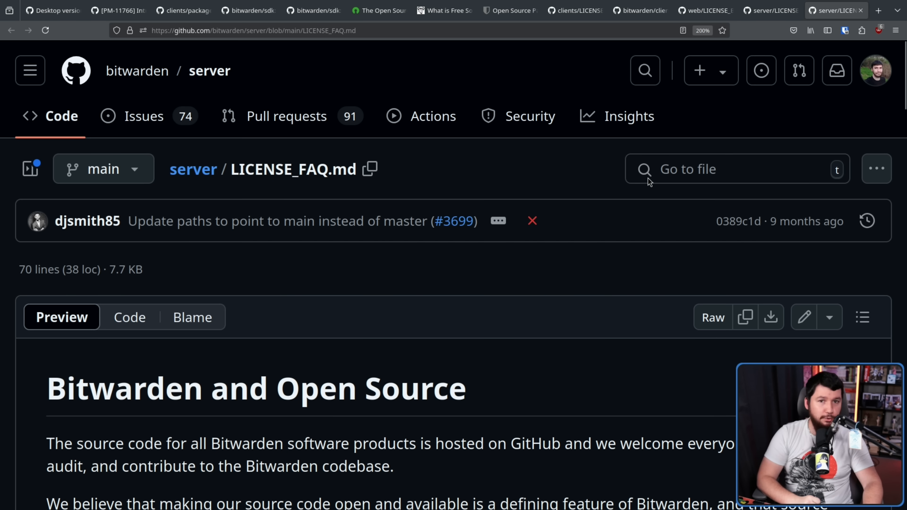
mouse_move(640, 136)
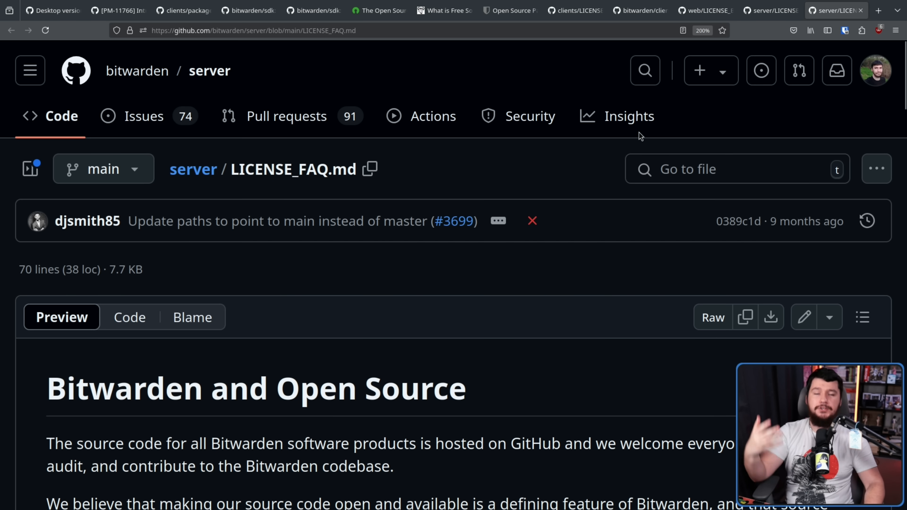
mouse_move(593, 147)
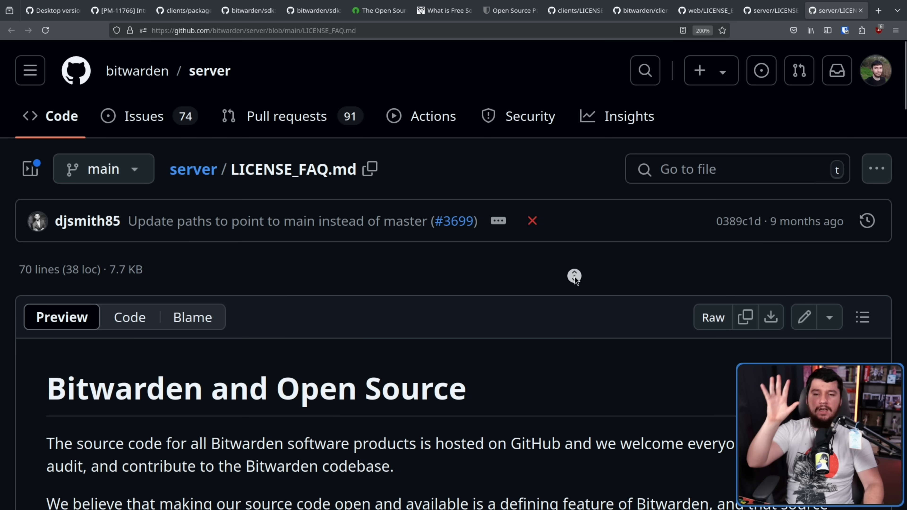
Step: Read the server LICENSE_FAQ's two licensing tiers and follow the Source Available license link
scroll(down, 3)
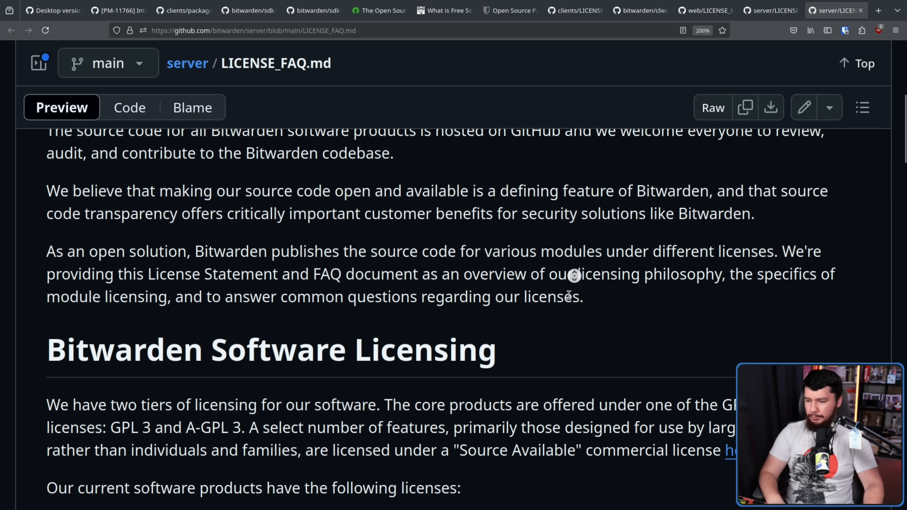
scroll(down, 3)
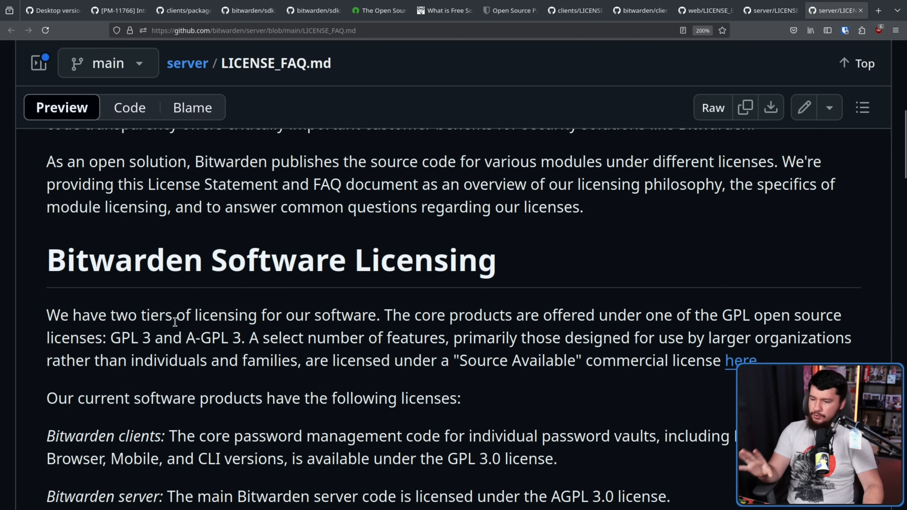
mouse_move(446, 332)
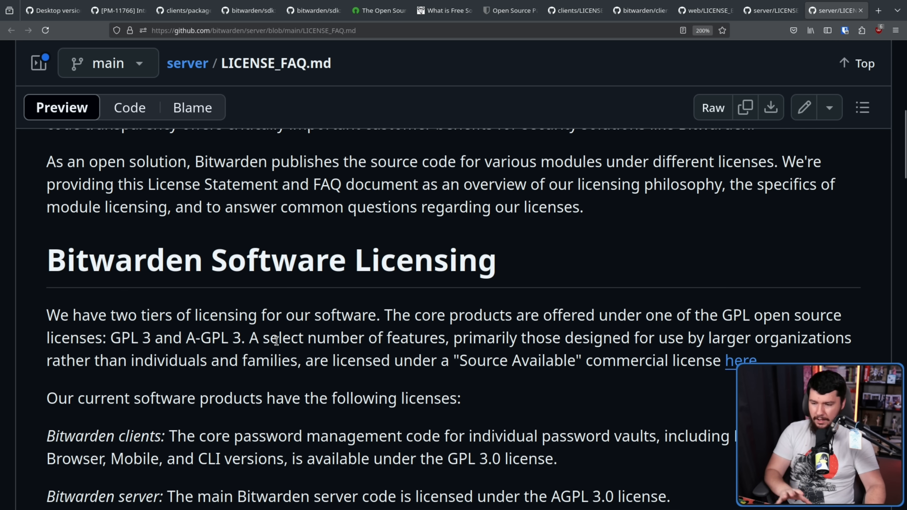
scroll(down, 3)
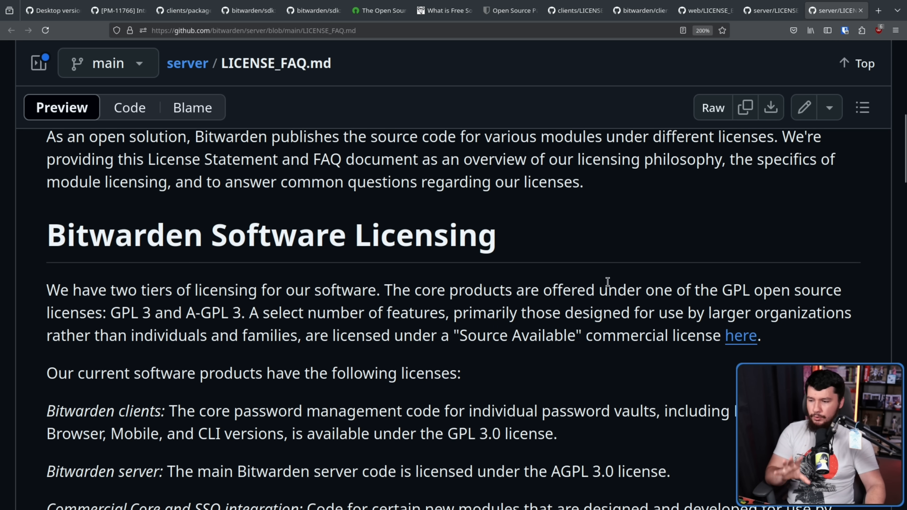
mouse_move(179, 357)
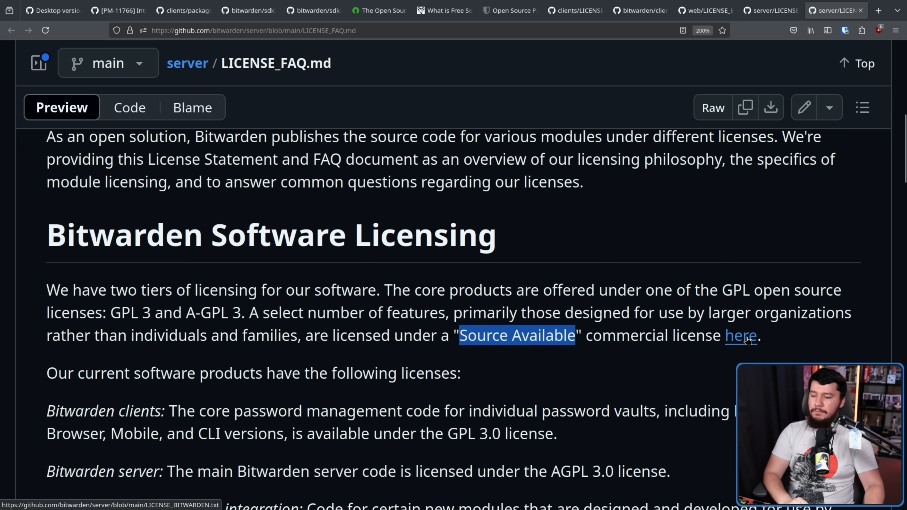
click(740, 336)
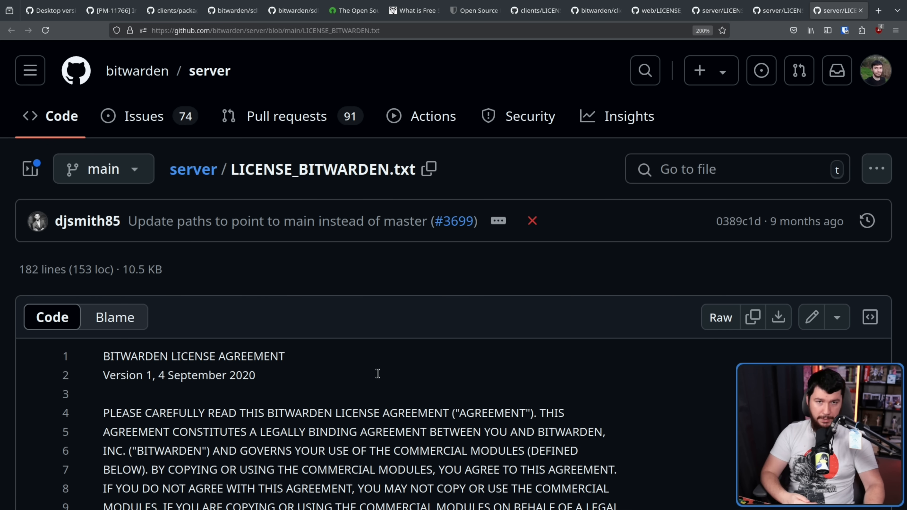
Step: Switch to the passwordless-server issue #37, Open Source License Clarification
click(43, 10)
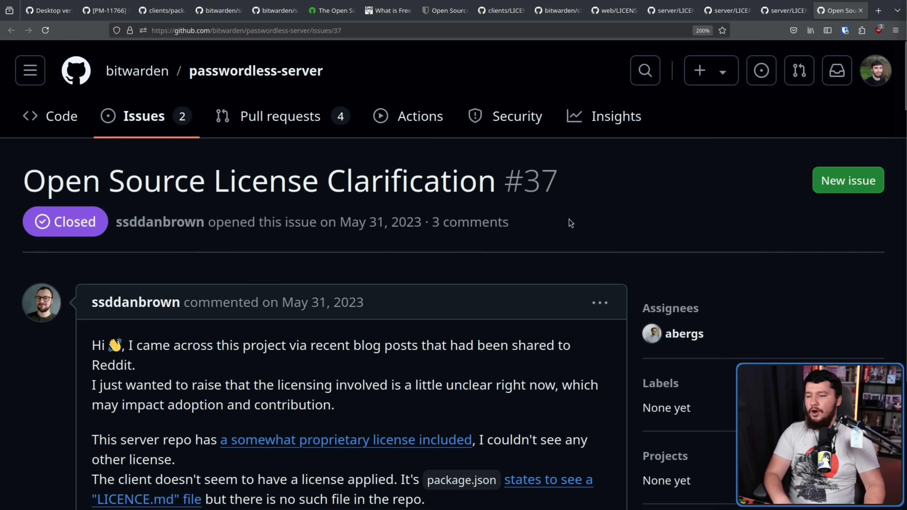
mouse_move(544, 232)
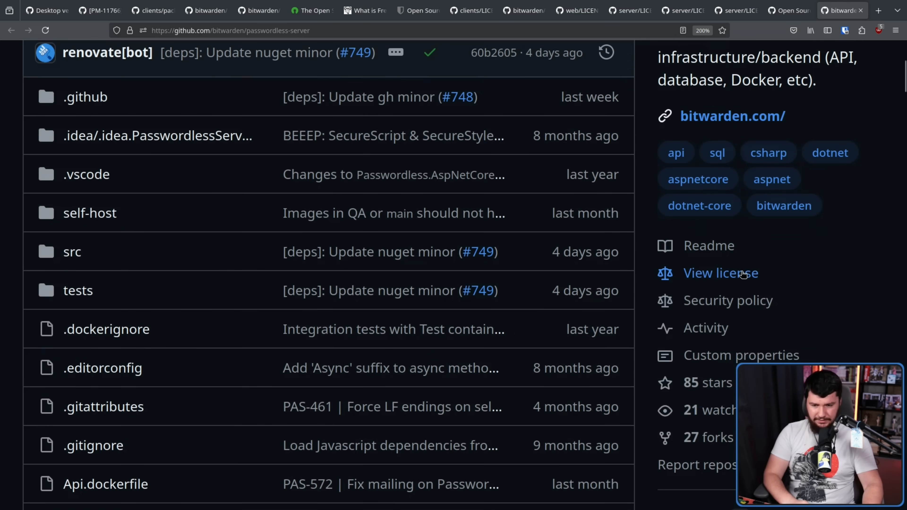
Step: Read issue #37's opening comment and license link, then switch to the Passwordless.dev announcement blog post
click(720, 273)
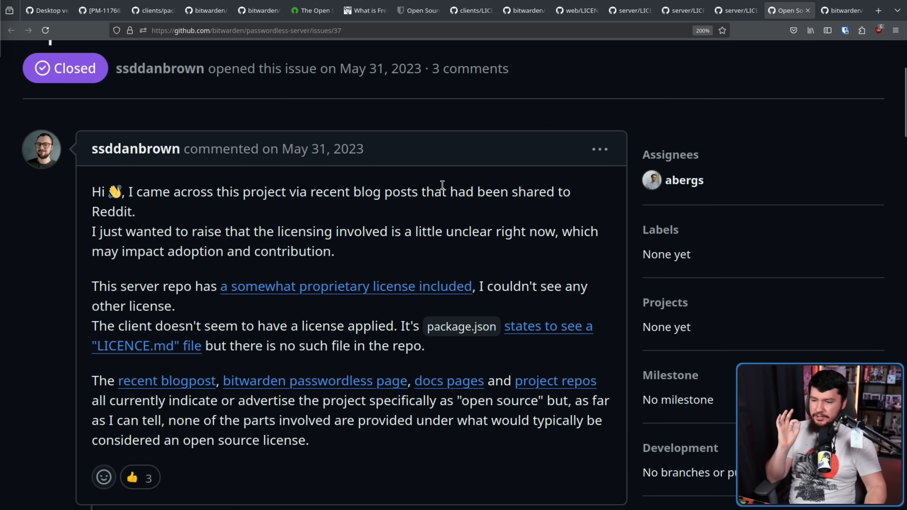
mouse_move(187, 224)
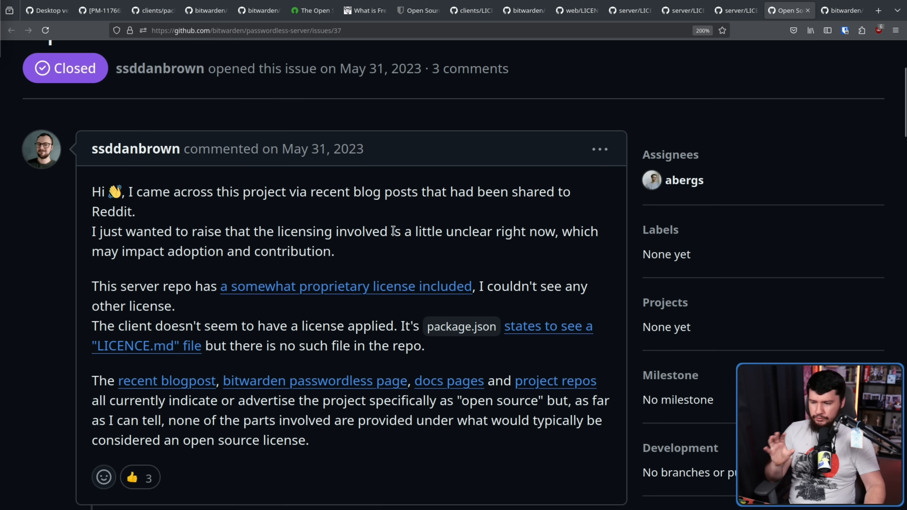
scroll(down, 3)
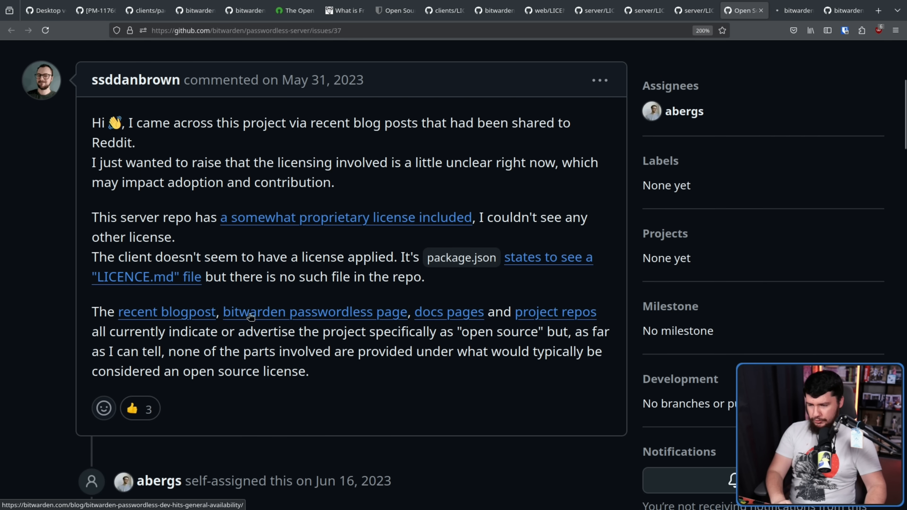
mouse_move(448, 311)
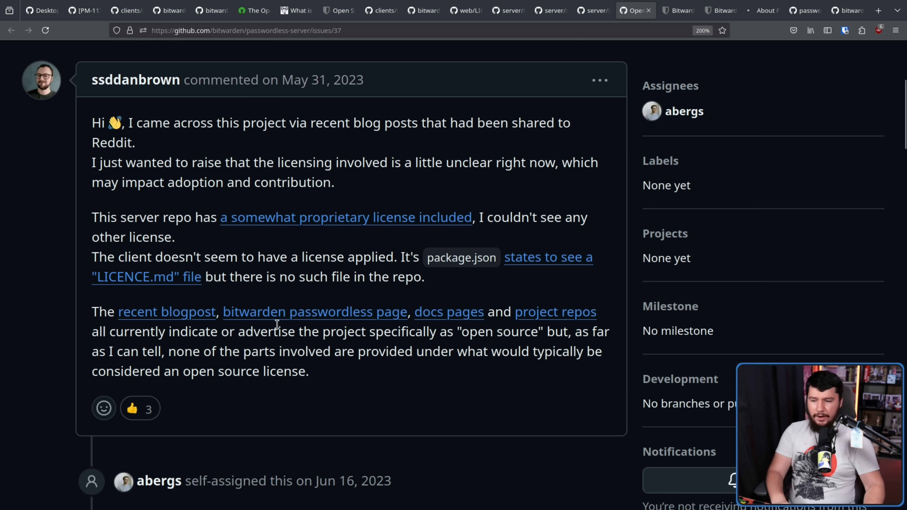
mouse_move(450, 327)
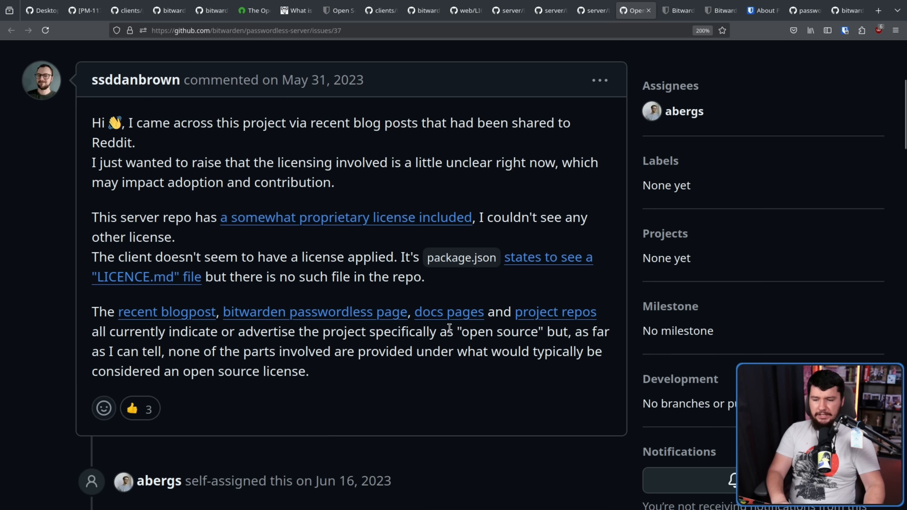
mouse_move(240, 342)
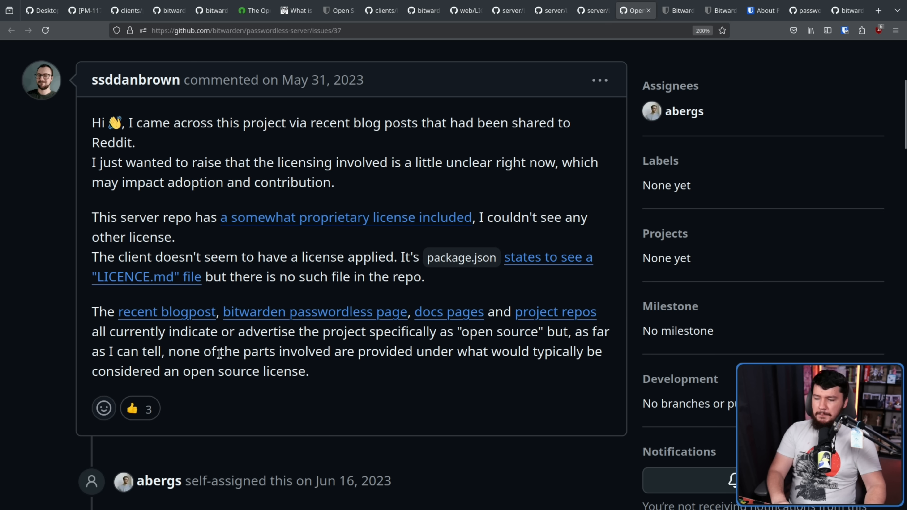
mouse_move(344, 351)
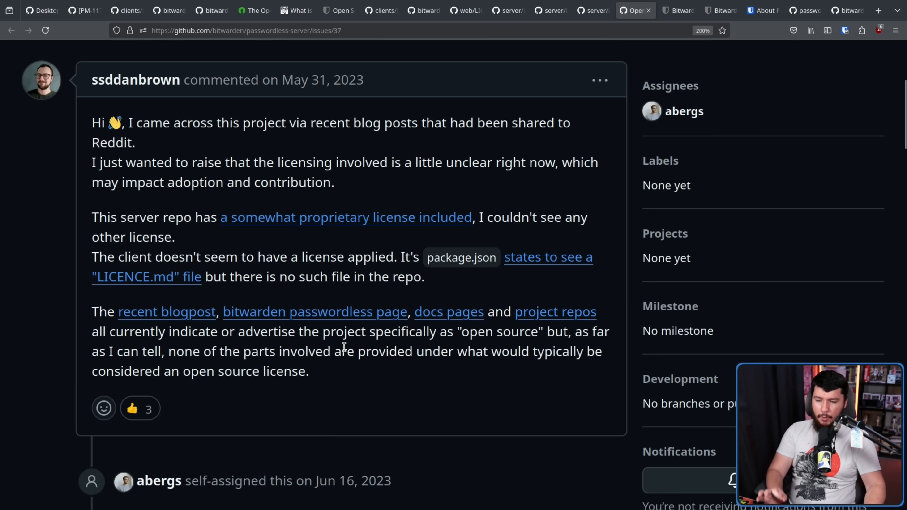
mouse_move(352, 345)
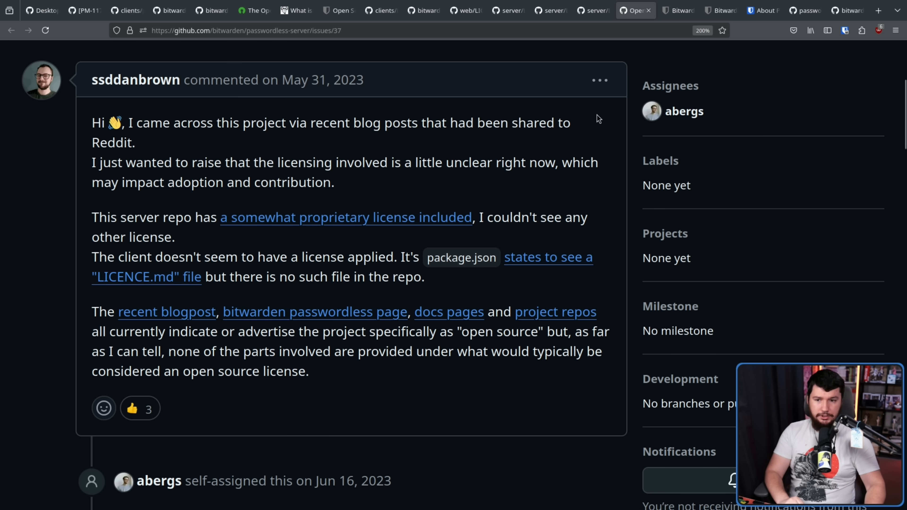
click(677, 10)
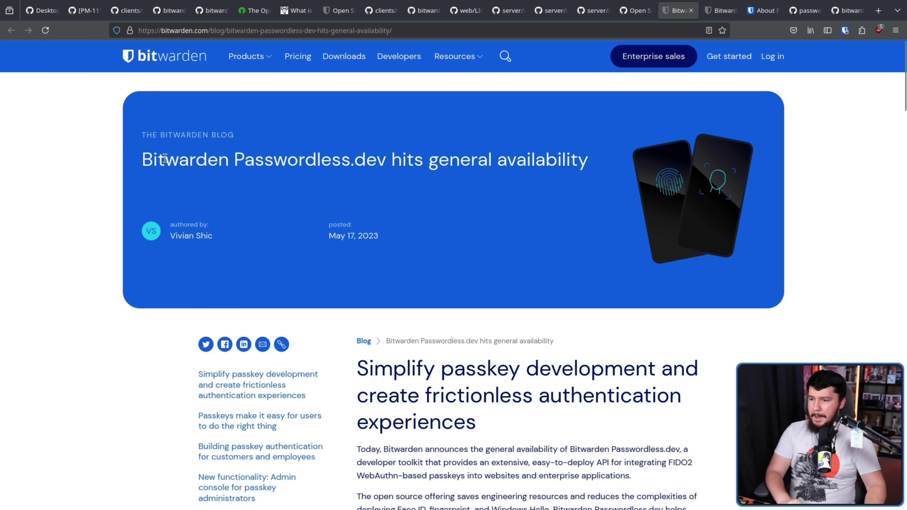
mouse_move(717, 223)
text(sdk)
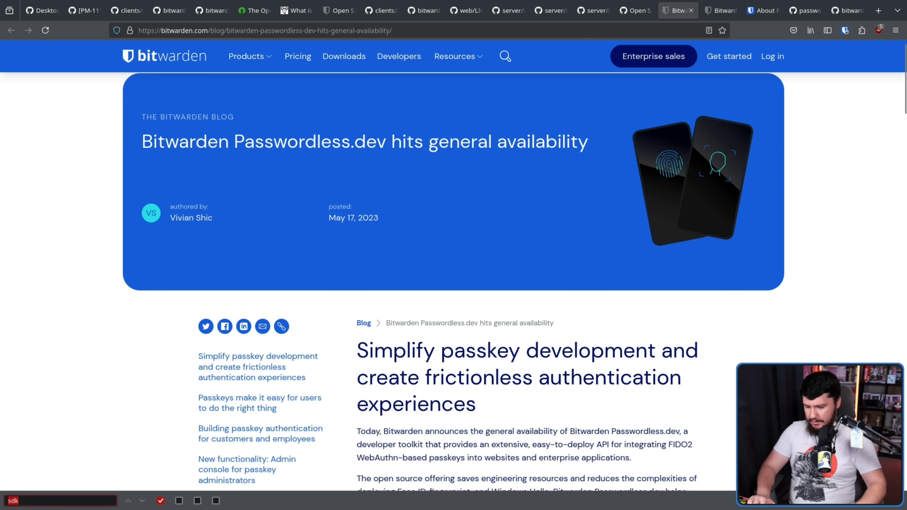
Step: Find the 'All Passwordless.dev code is open source' sentence, then return to license clarification issue #37
text(open)
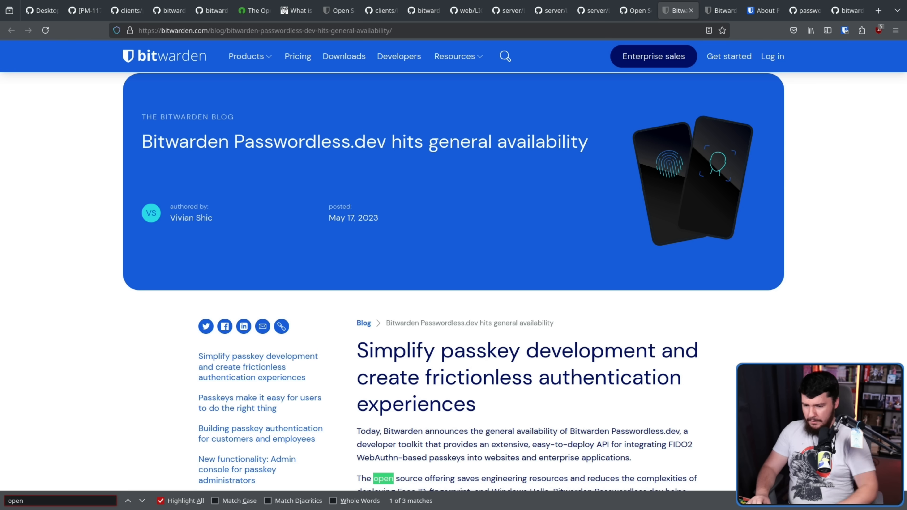
scroll(down, 3)
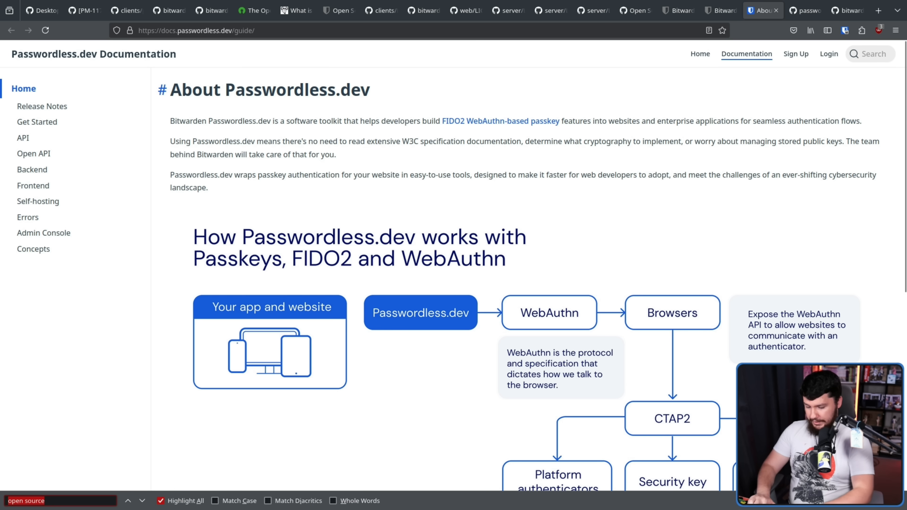
scroll(down, 3)
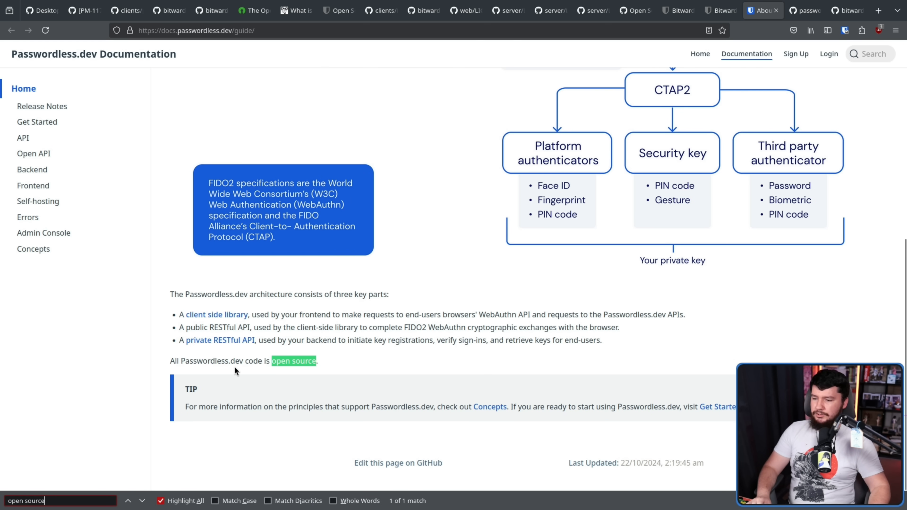
click(800, 10)
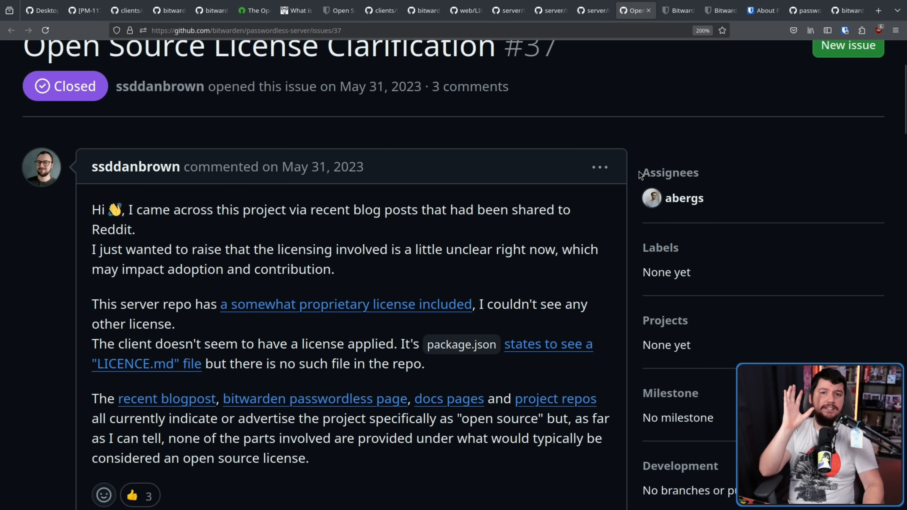
Step: Check the passwordless-client-js repository and its Apache-2.0 license from the issue's 'Javascript client' link
scroll(down, 3)
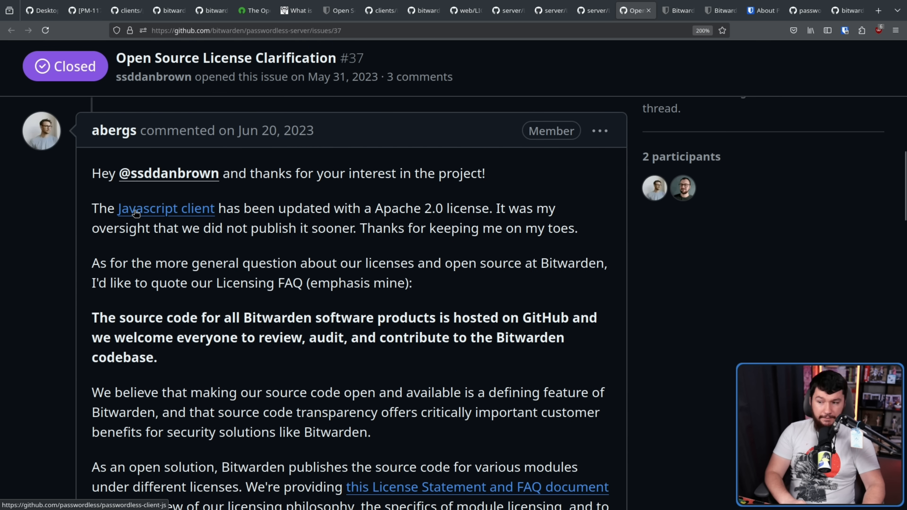
click(166, 209)
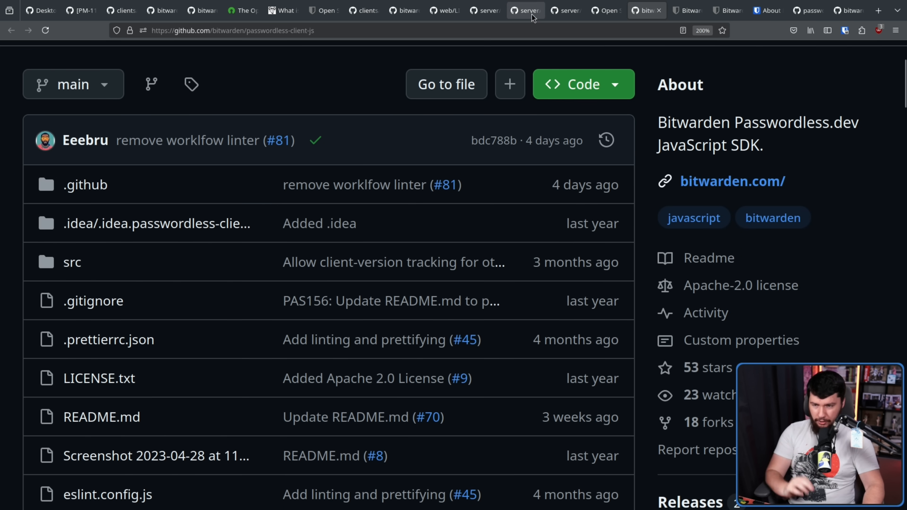
click(603, 10)
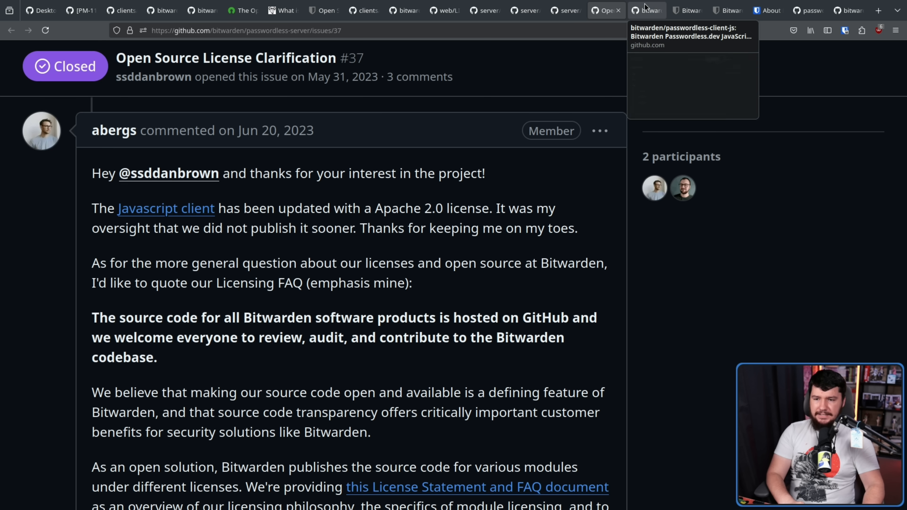
Step: Read down issue #37 through ssddanbrown's reply
scroll(down, 3)
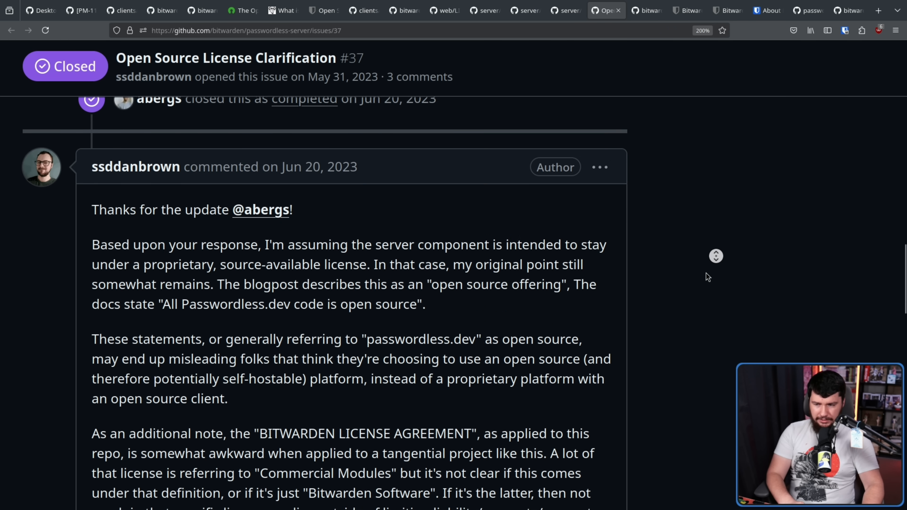
scroll(down, 3)
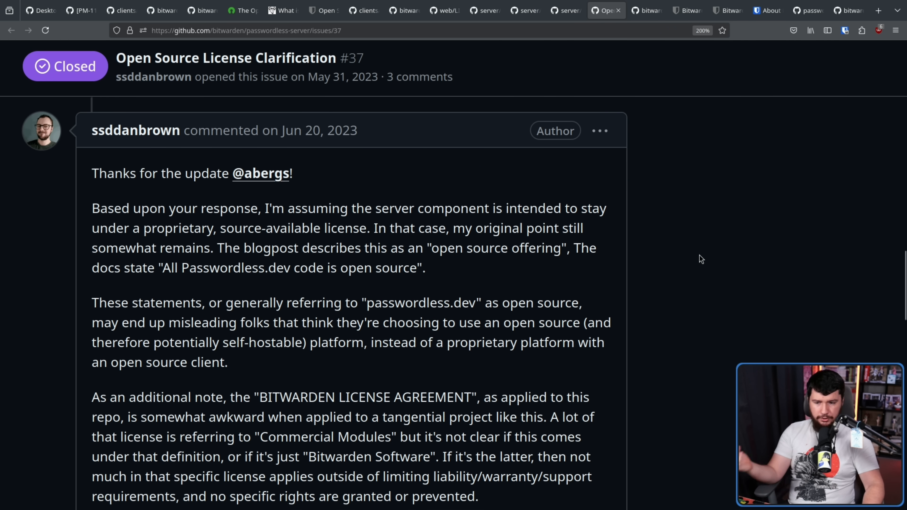
scroll(down, 3)
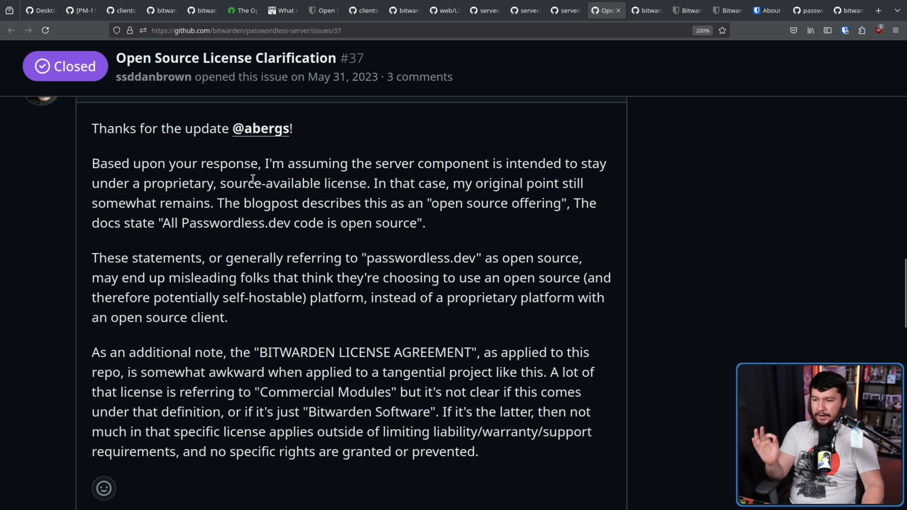
mouse_move(489, 195)
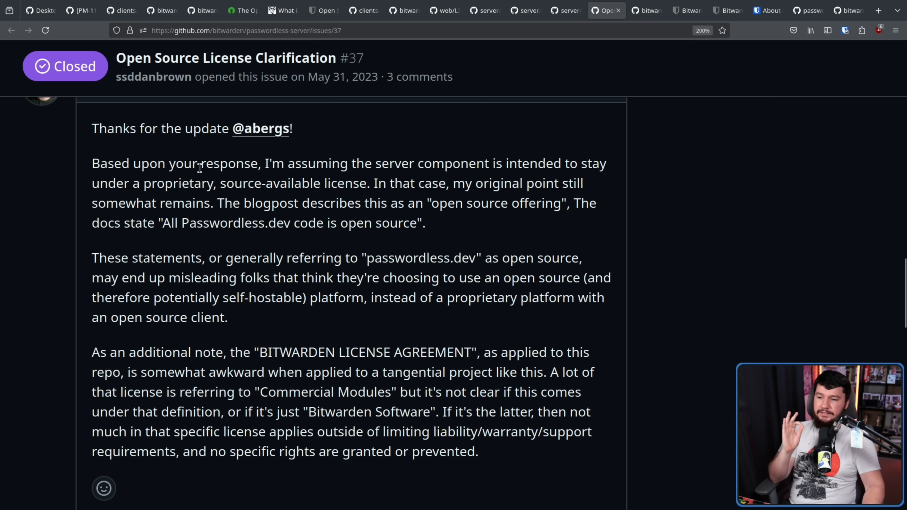
mouse_move(281, 244)
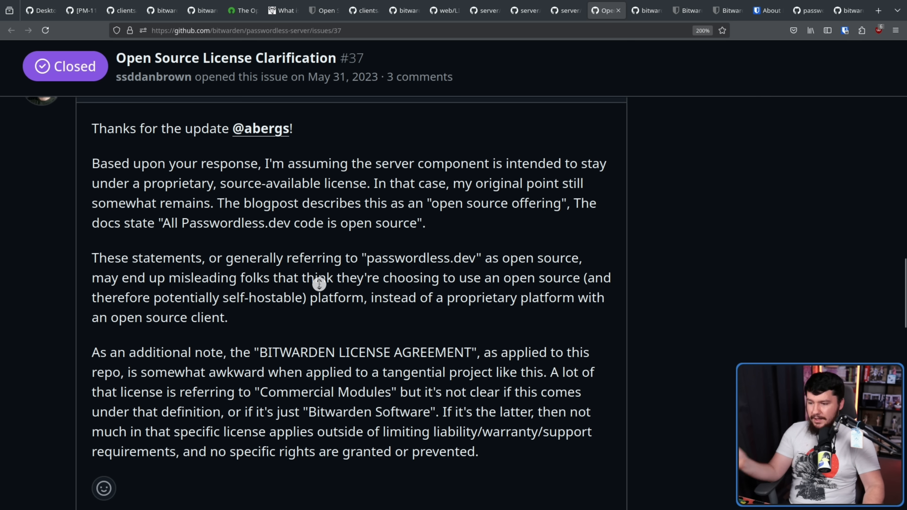
scroll(down, 3)
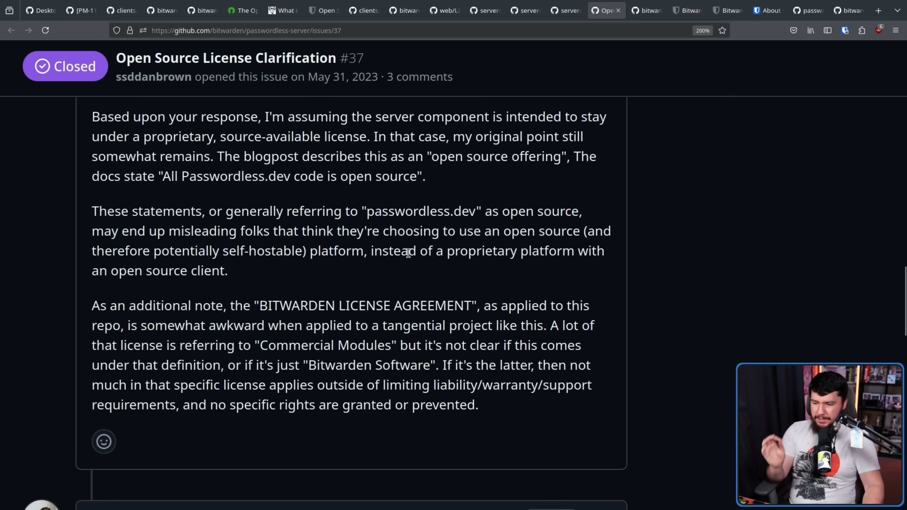
mouse_move(456, 250)
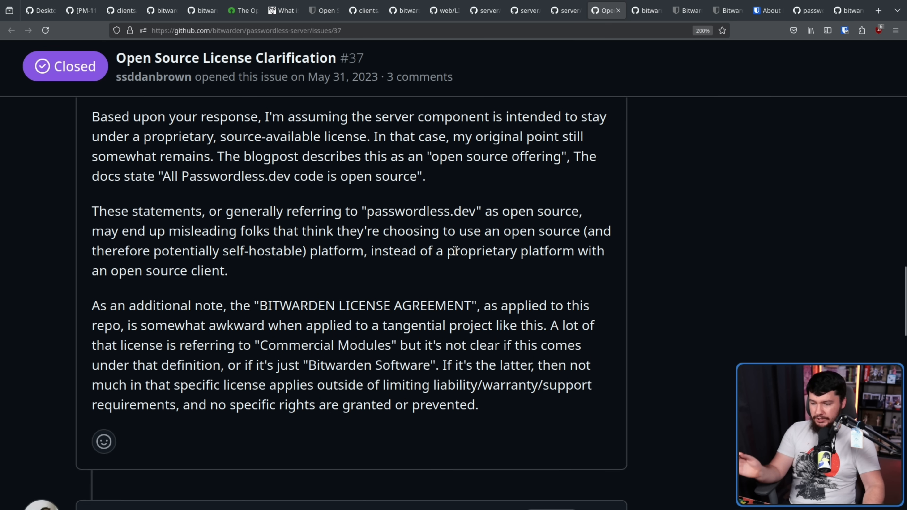
mouse_move(459, 244)
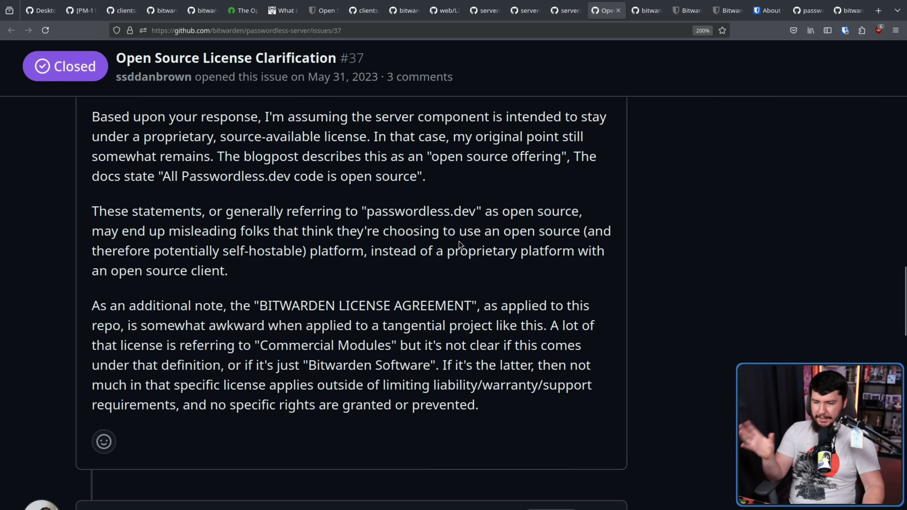
mouse_move(336, 297)
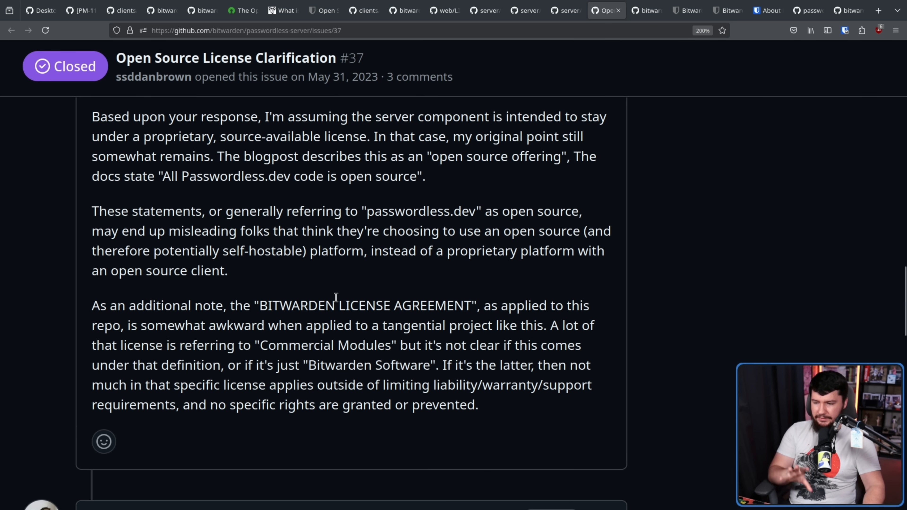
mouse_move(530, 330)
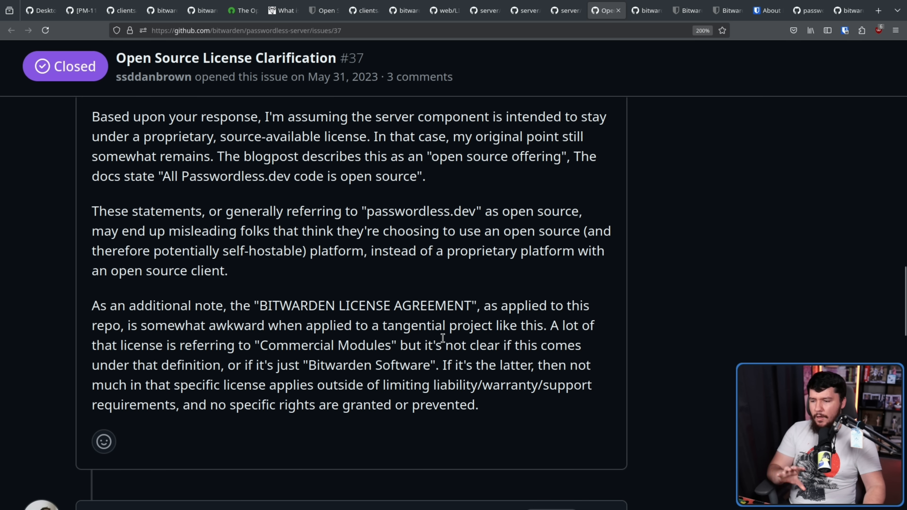
mouse_move(443, 333)
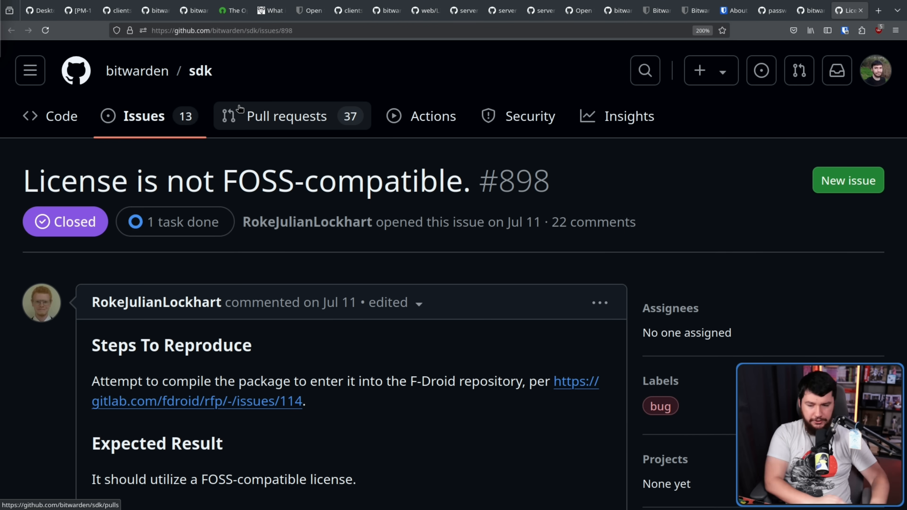
Step: Read sdk issue #898 through kspearrin's reply ruling out license changes, then return to clients issue #11611
scroll(down, 3)
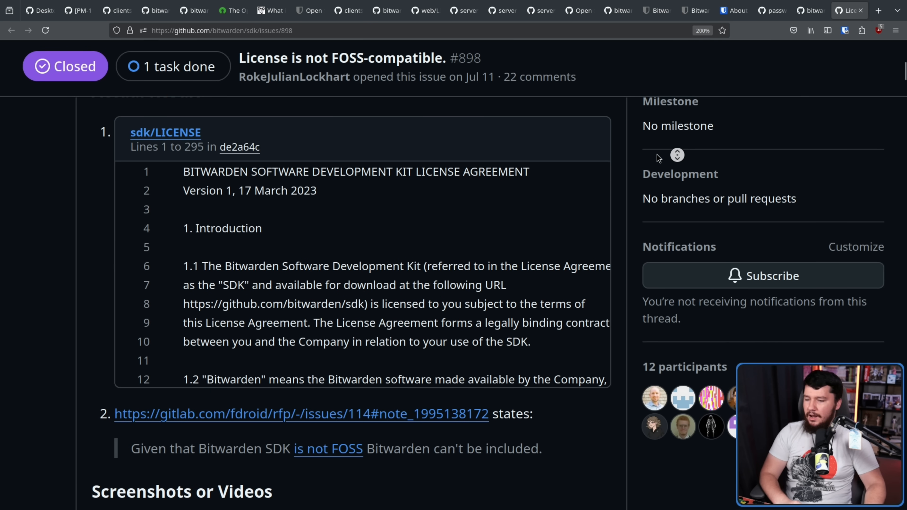
scroll(down, 3)
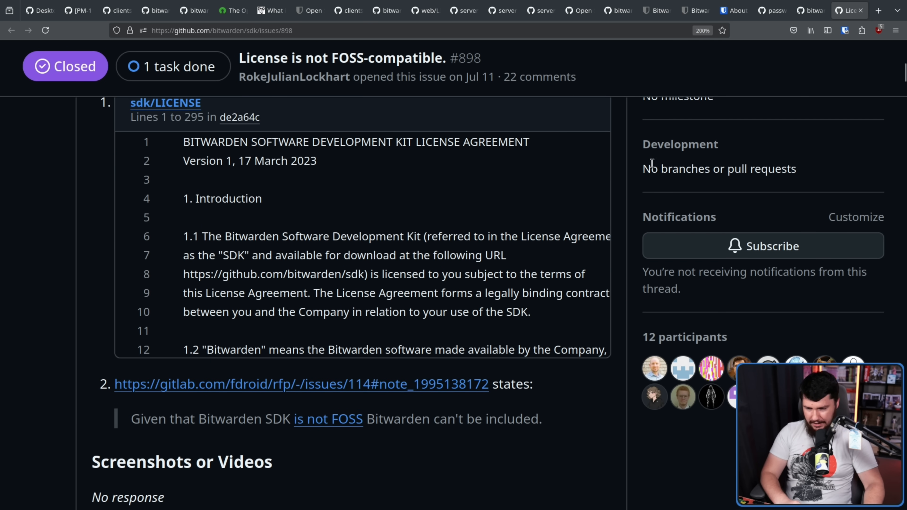
mouse_move(601, 172)
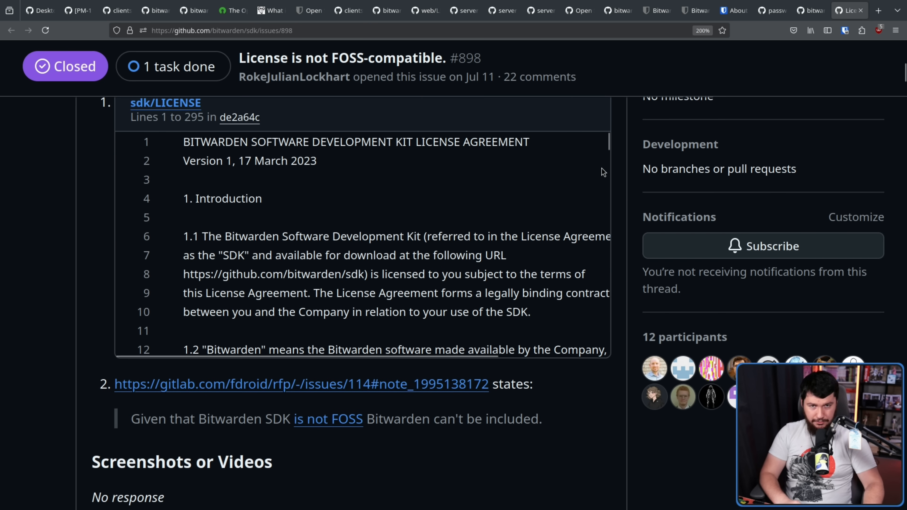
scroll(down, 3)
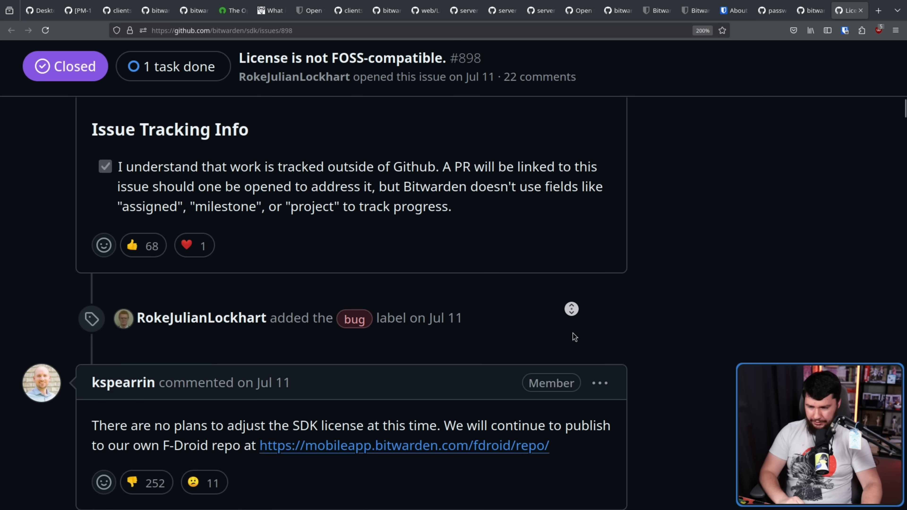
scroll(down, 3)
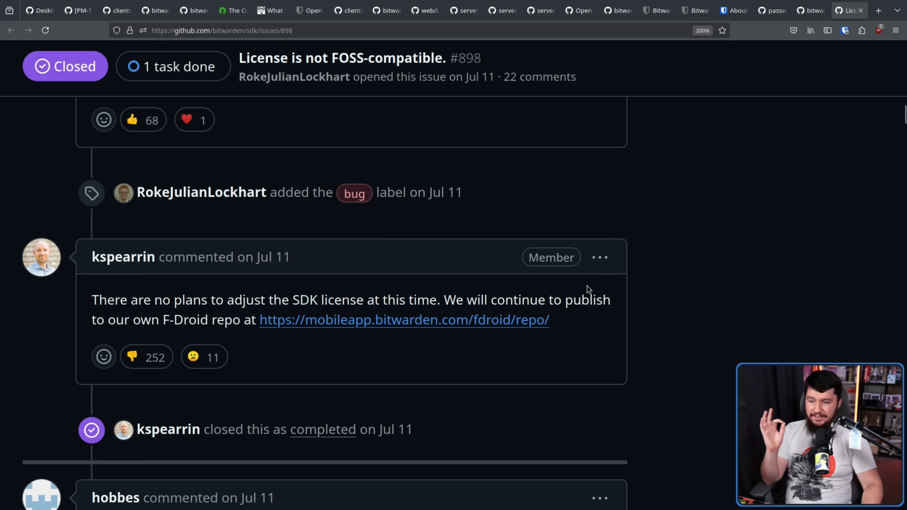
mouse_move(592, 281)
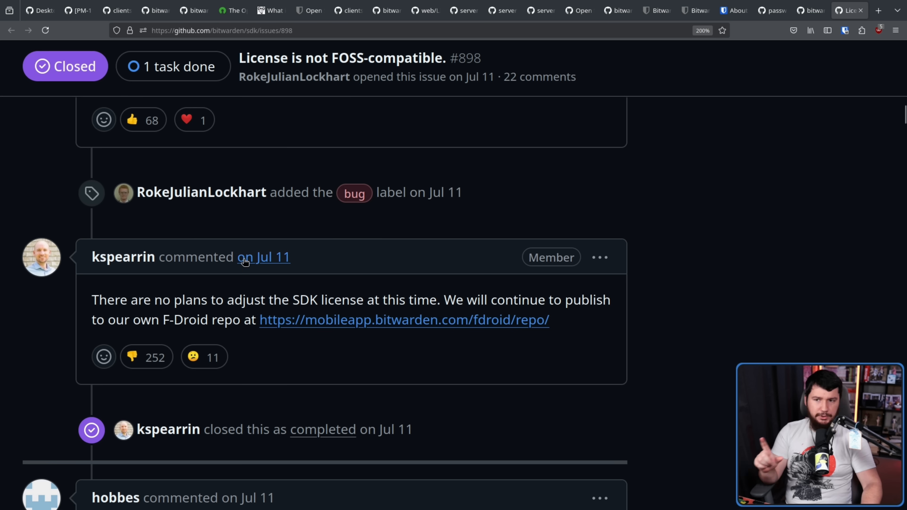
click(37, 10)
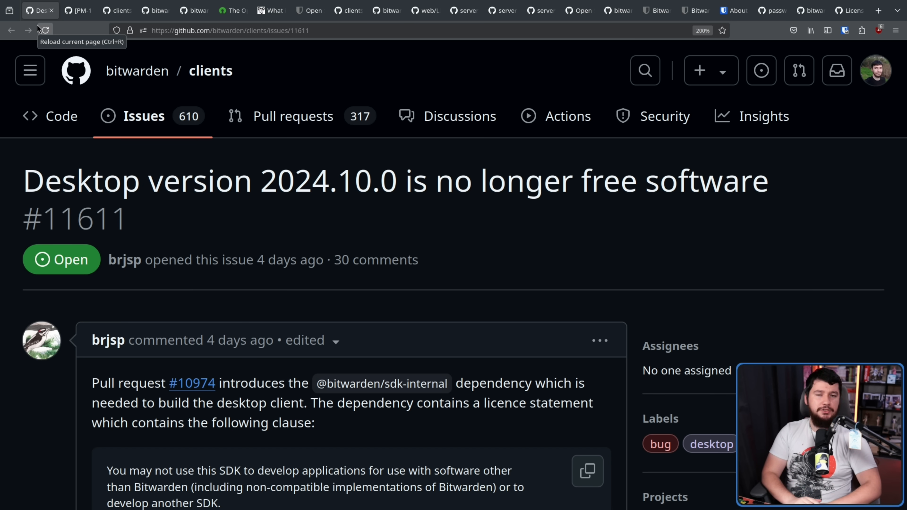
scroll(down, 3)
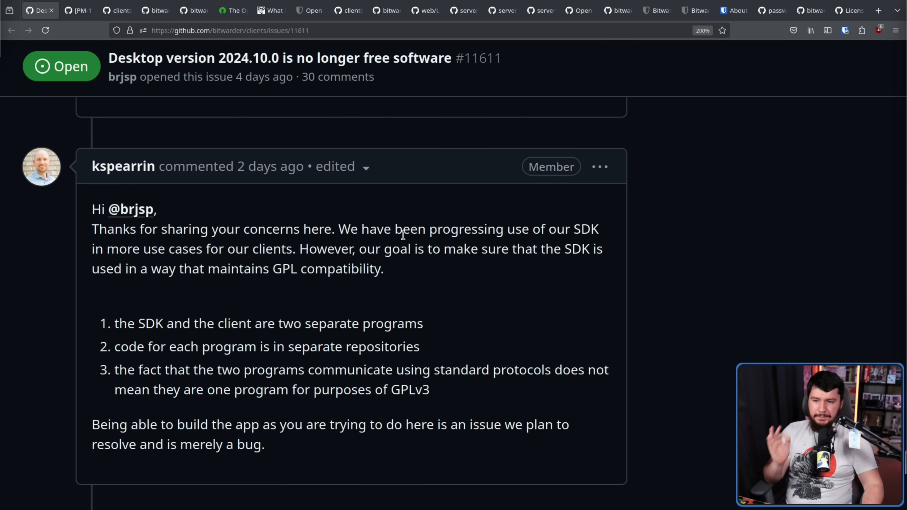
mouse_move(165, 248)
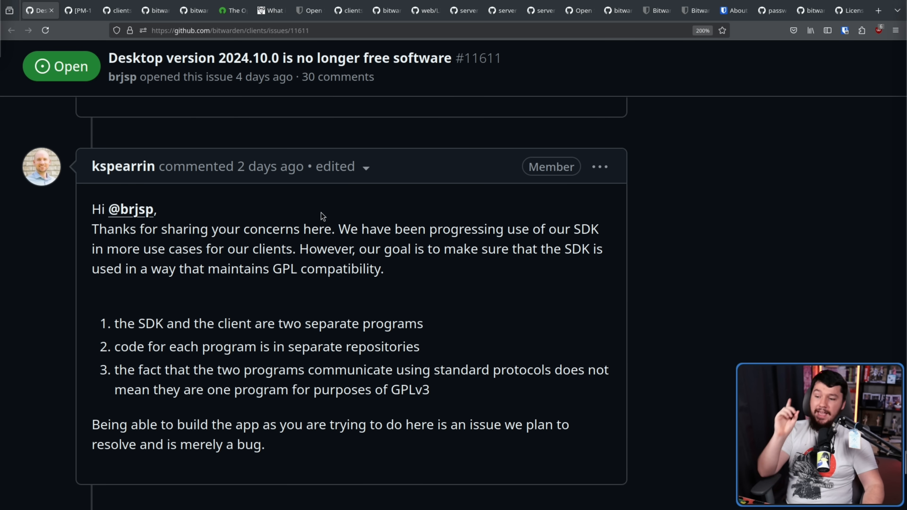
mouse_move(475, 247)
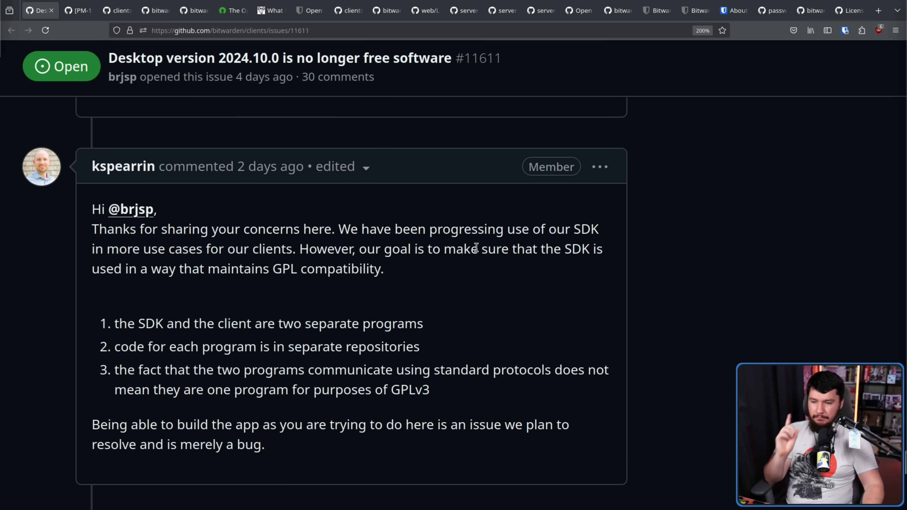
mouse_move(488, 244)
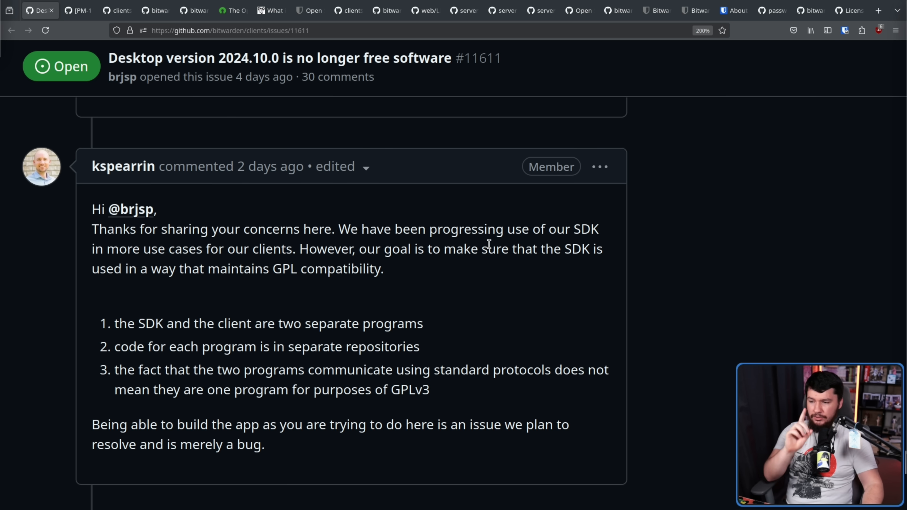
mouse_move(472, 250)
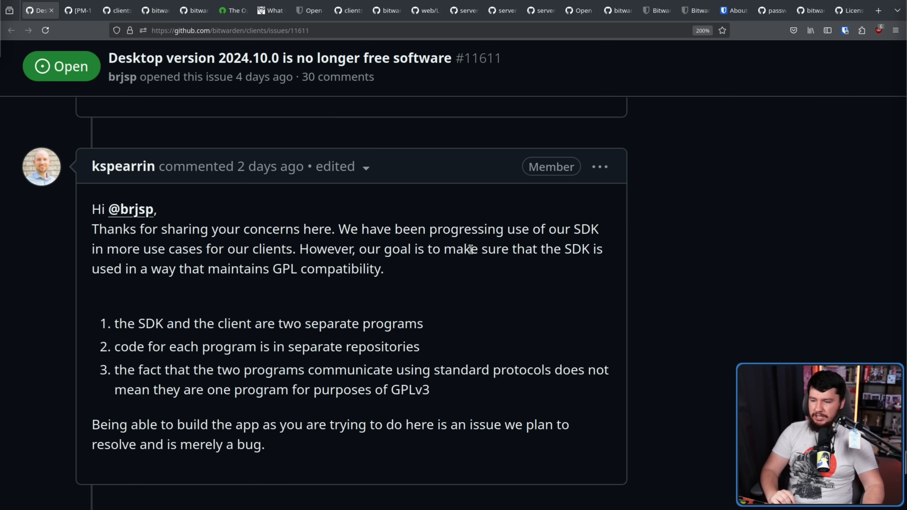
drag(107, 249, 383, 268)
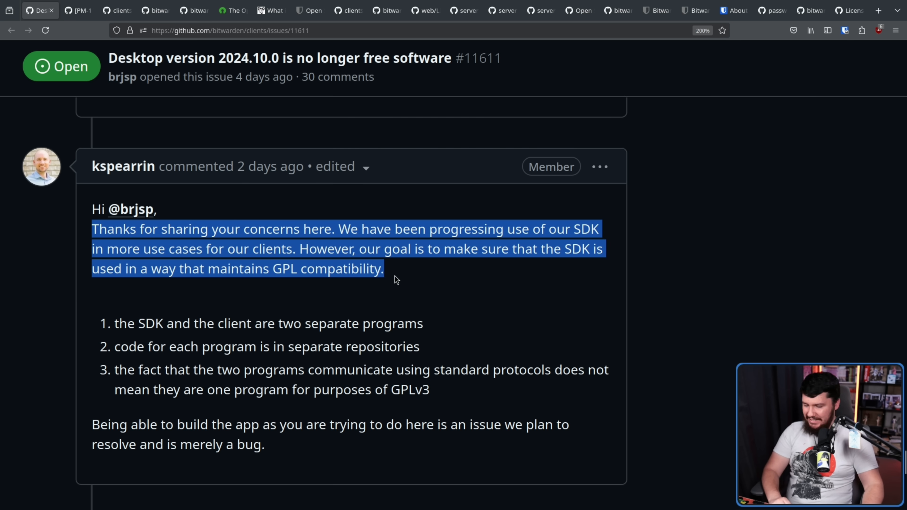
click(175, 308)
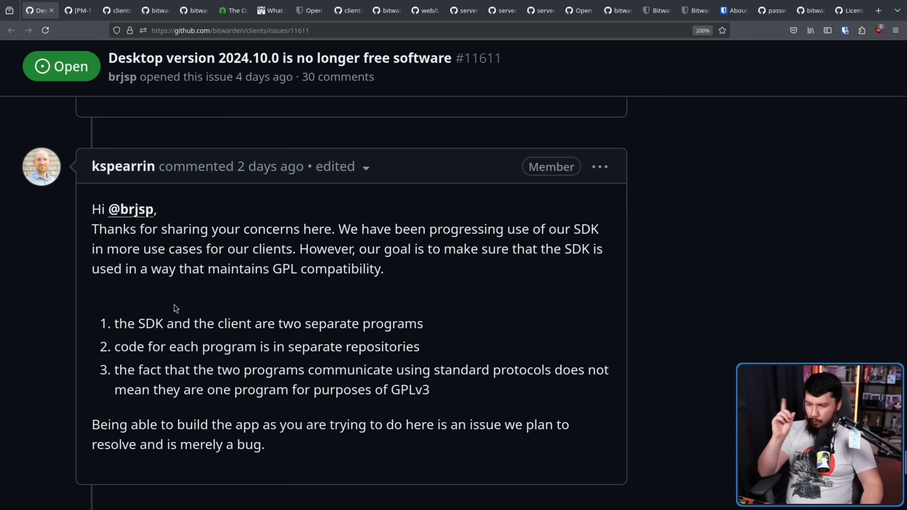
mouse_move(387, 303)
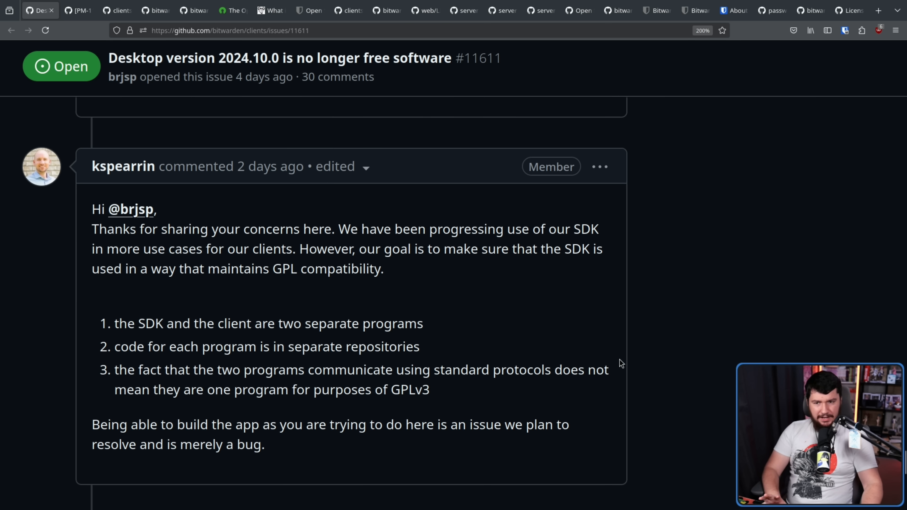
mouse_move(618, 366)
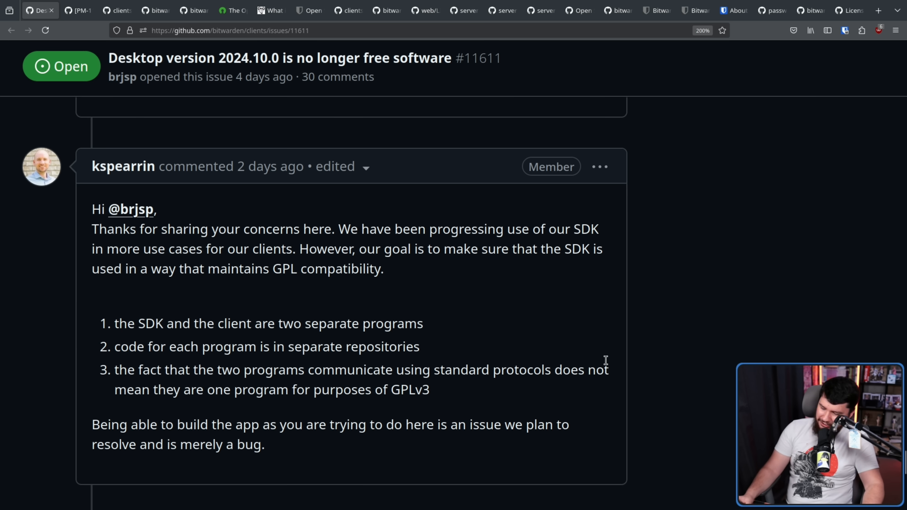
mouse_move(582, 368)
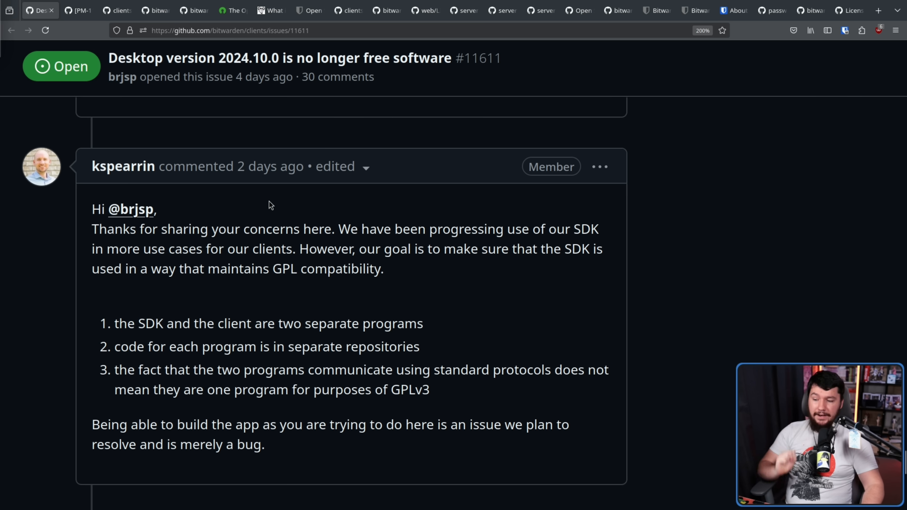
mouse_move(487, 364)
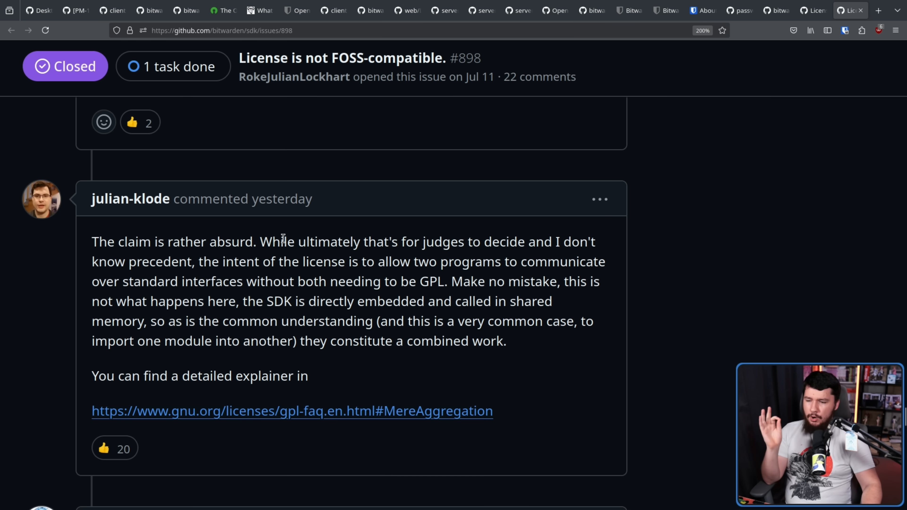
mouse_move(525, 235)
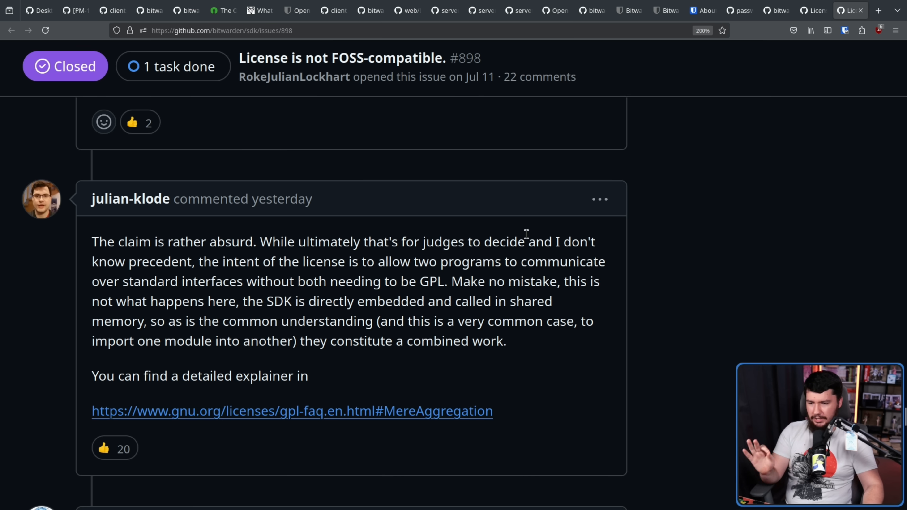
mouse_move(548, 224)
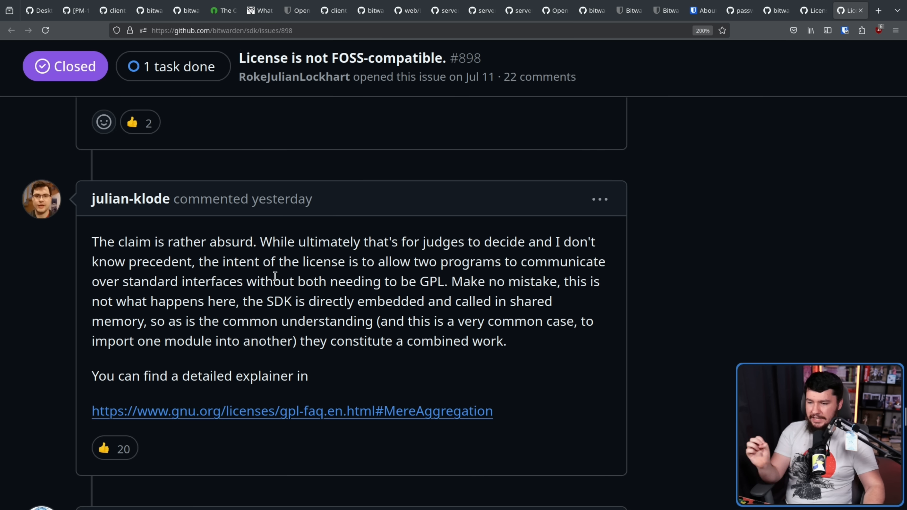
mouse_move(366, 282)
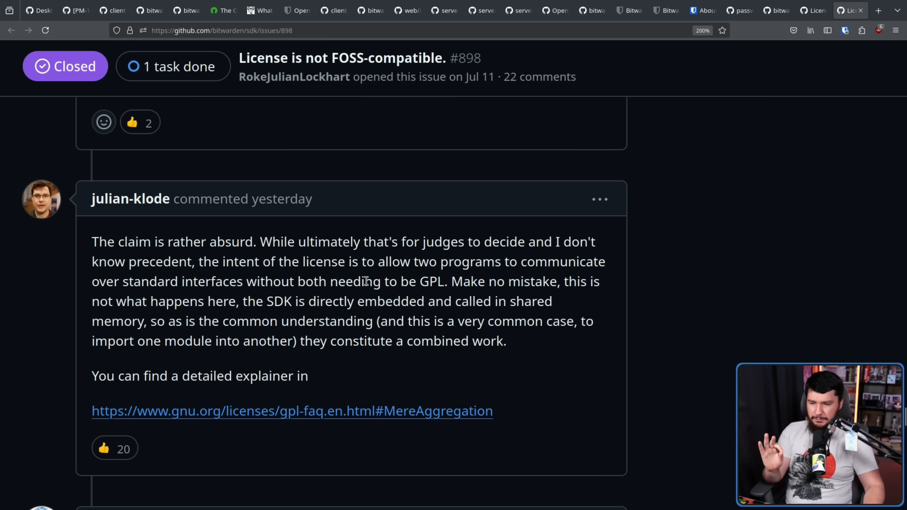
mouse_move(445, 289)
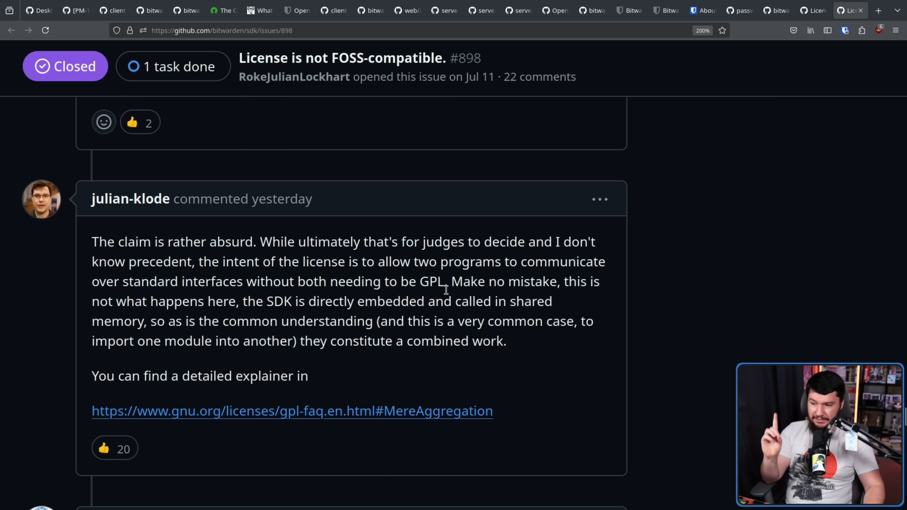
mouse_move(138, 295)
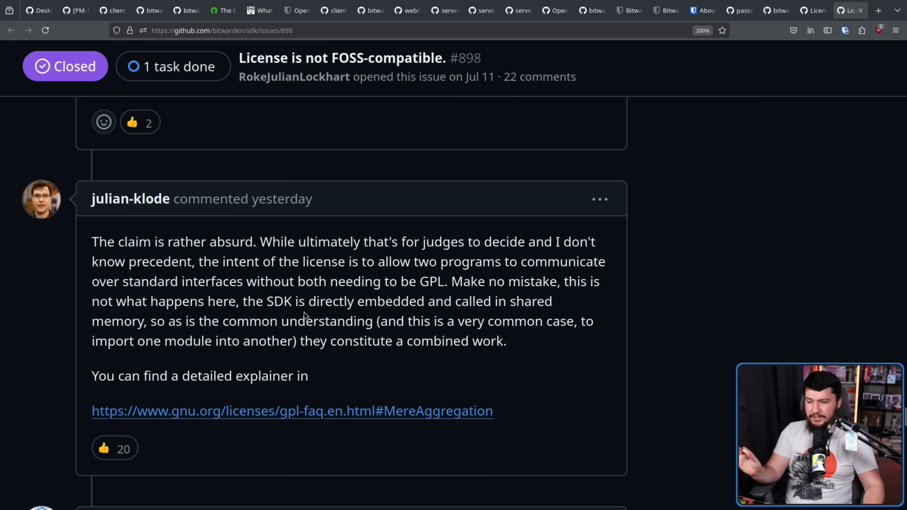
mouse_move(399, 318)
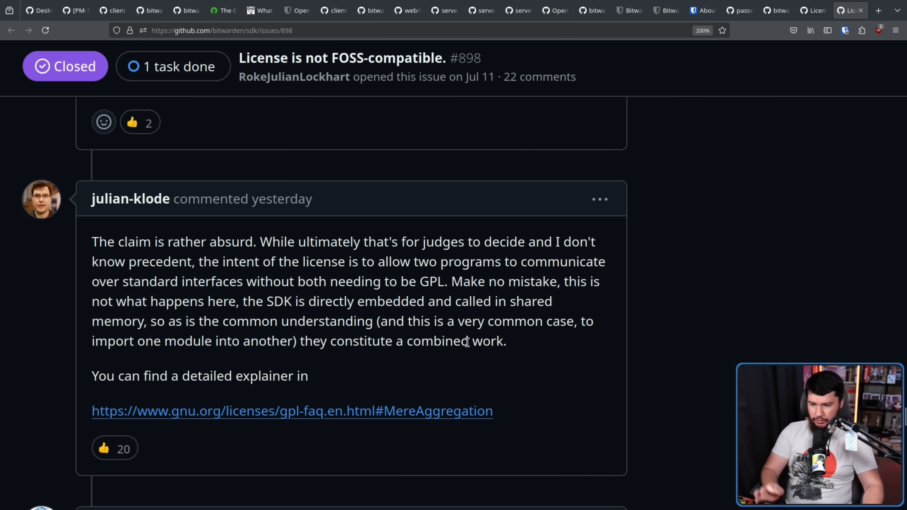
mouse_move(412, 363)
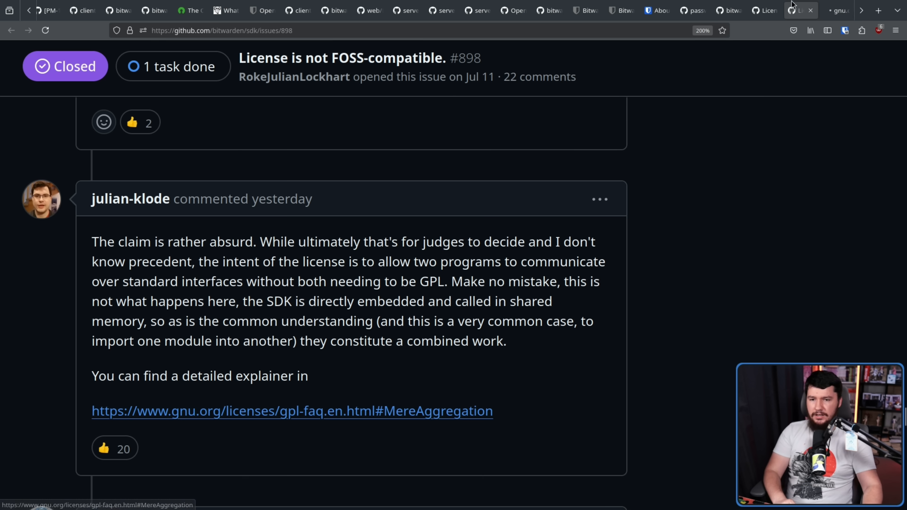
Step: Read the GNU GPL FAQ's MereAggregation passage on modules sharing one executable, highlighting it briefly
click(292, 411)
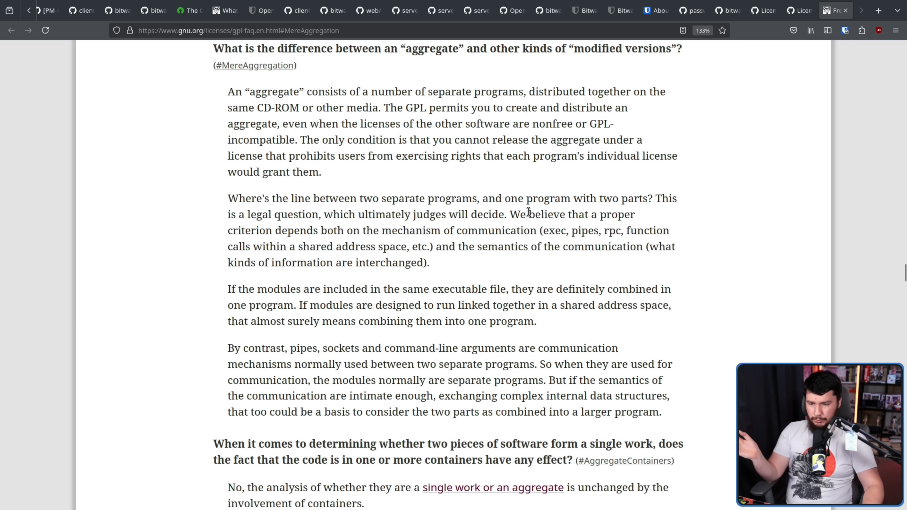
mouse_move(291, 233)
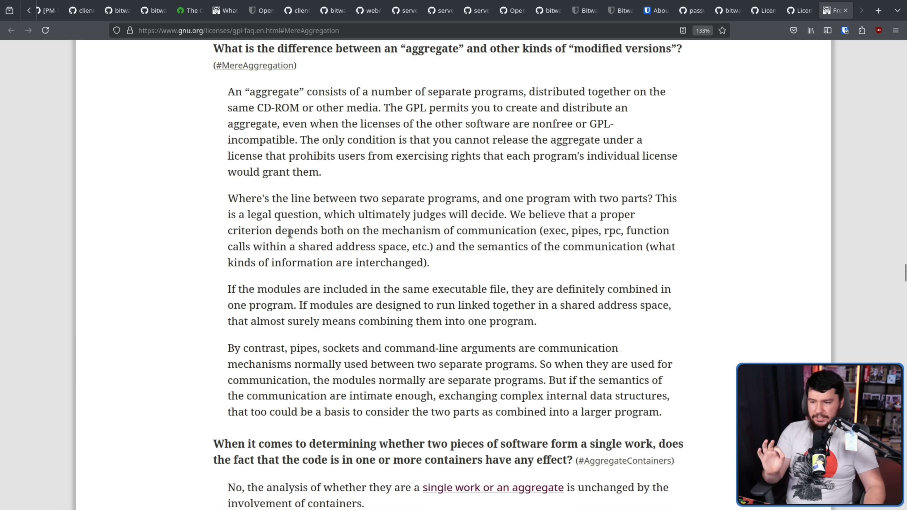
mouse_move(548, 224)
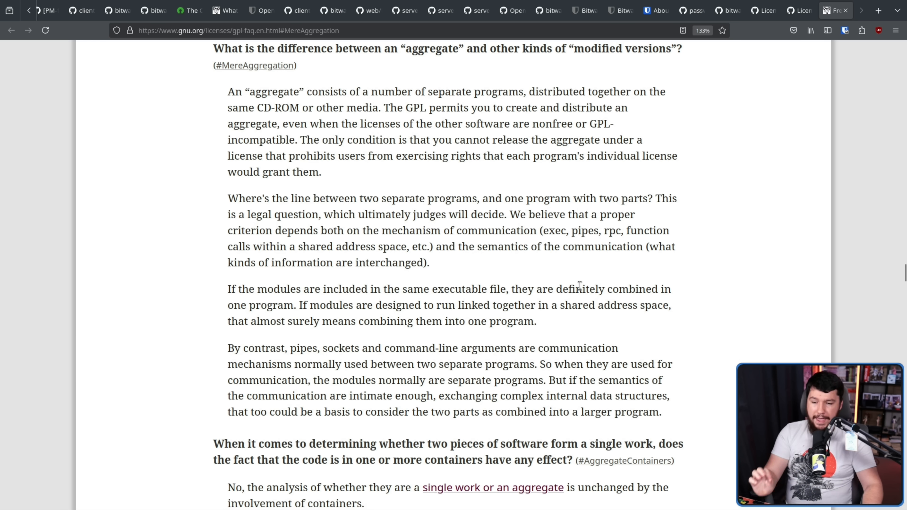
mouse_move(572, 276)
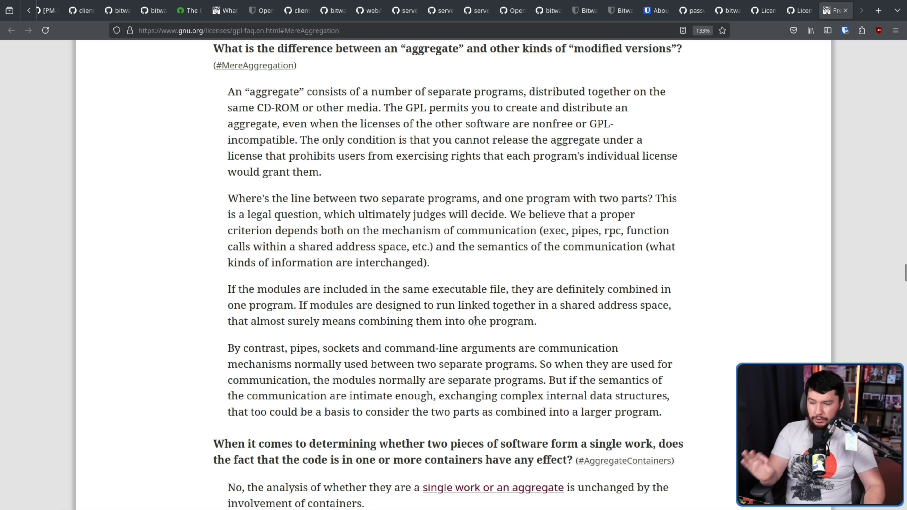
drag(227, 288, 535, 321)
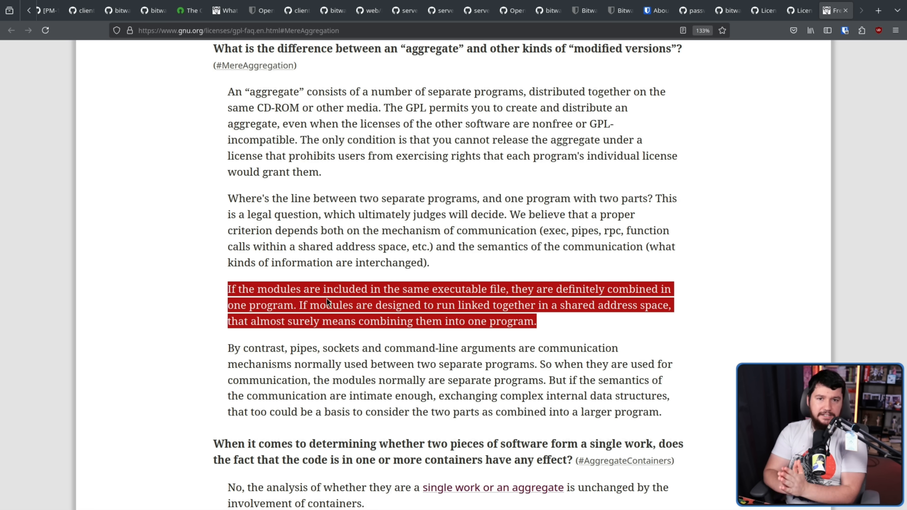
click(52, 10)
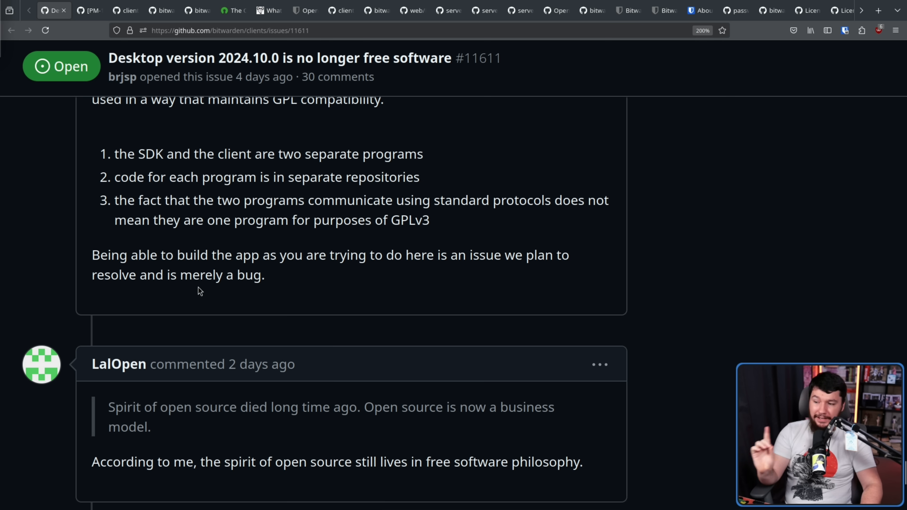
mouse_move(274, 278)
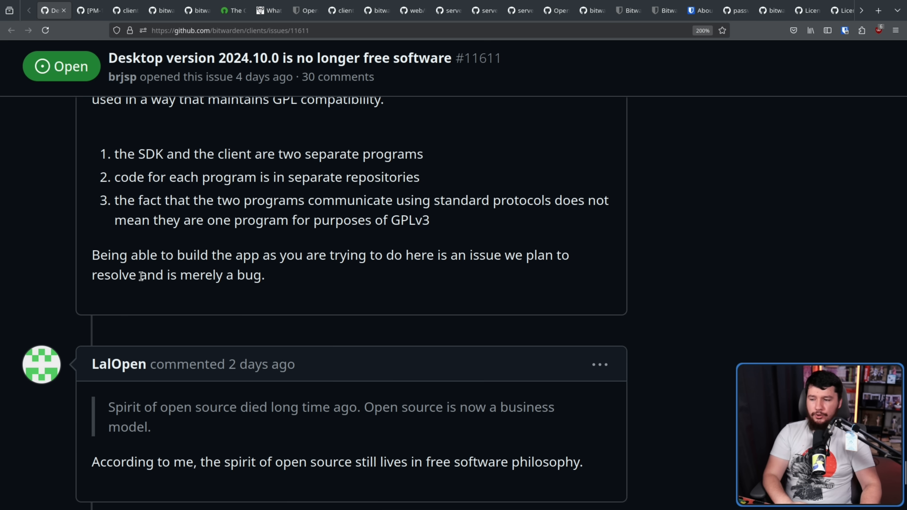
Step: Highlight kspearrin's 'and is merely a bug' wording in issue #11611 and bring his full reply into view
drag(139, 275, 265, 275)
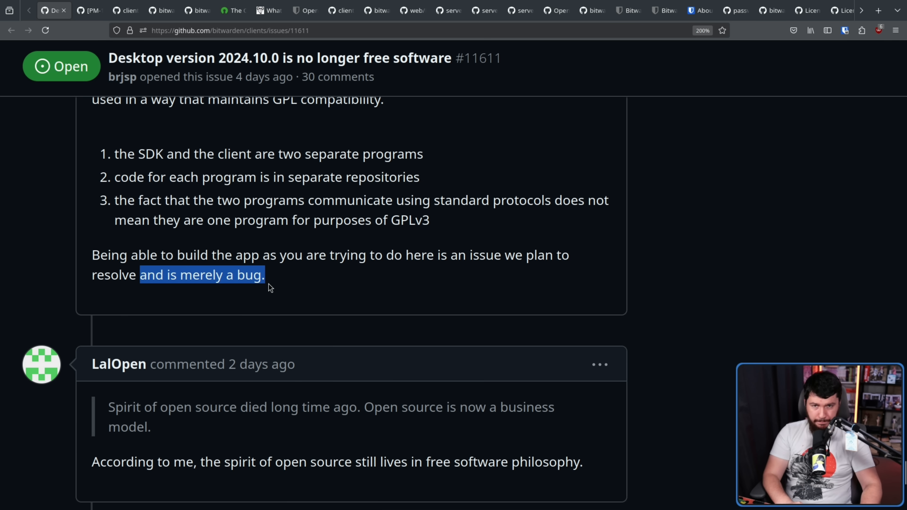
mouse_move(272, 284)
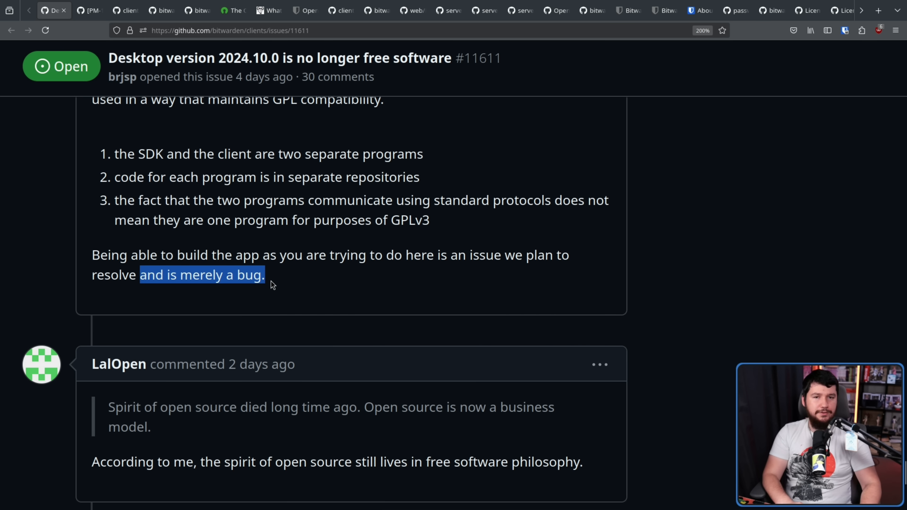
click(315, 275)
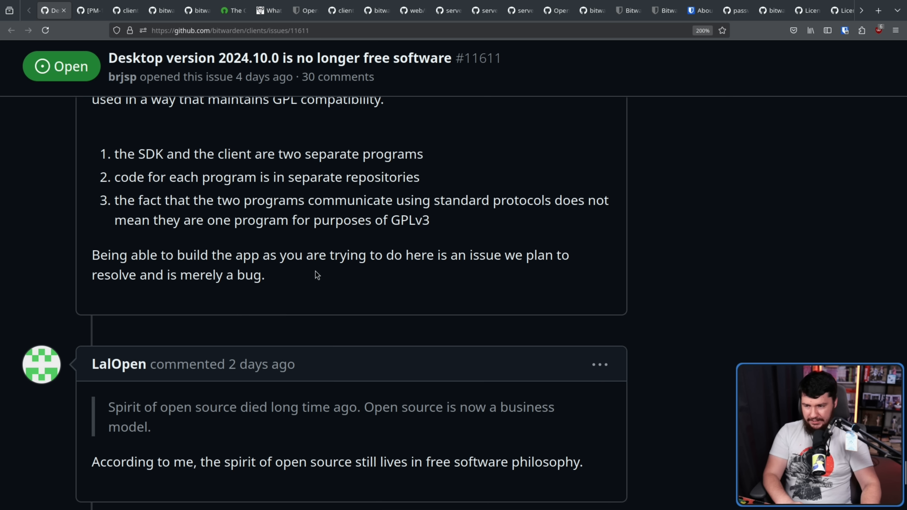
drag(92, 255, 264, 275)
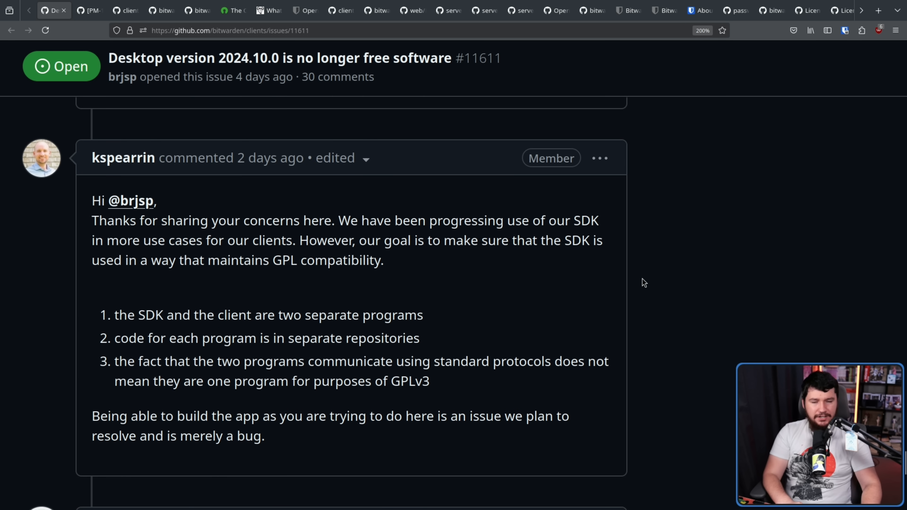
mouse_move(321, 330)
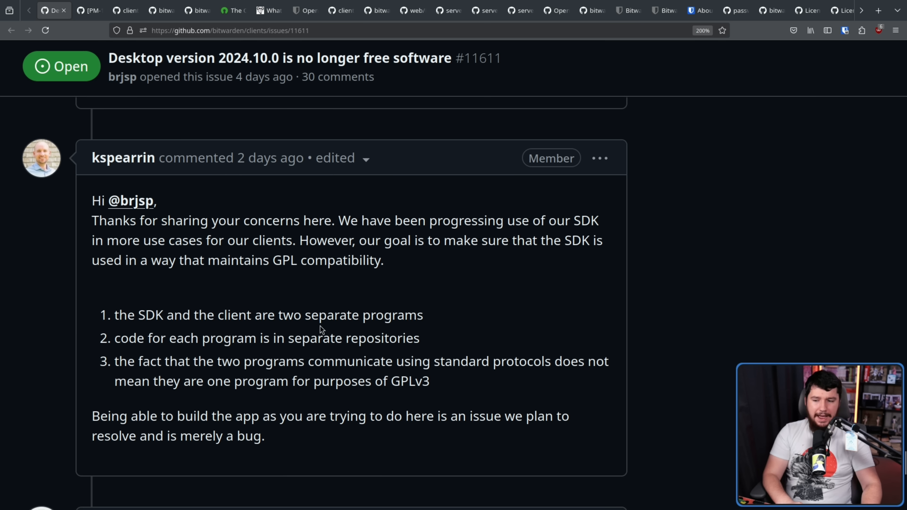